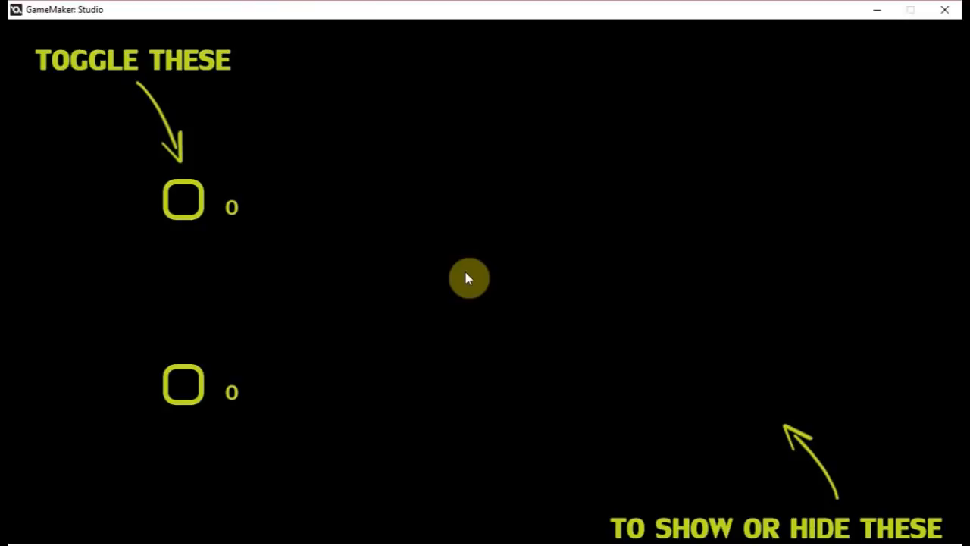
mouse_move(183, 76)
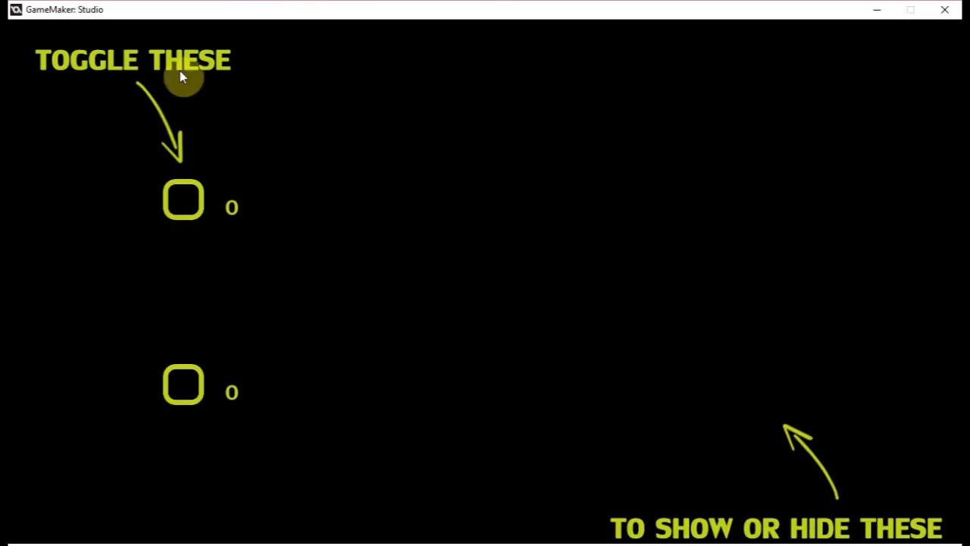
- Tick and untick the first checkbox repeatedly, showing and hiding its component
left_click(182, 199)
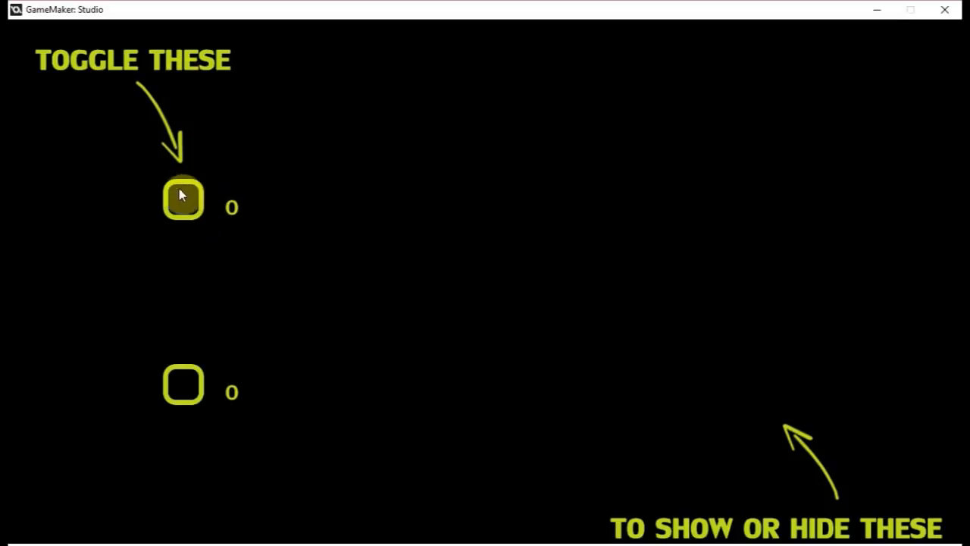
left_click(183, 198)
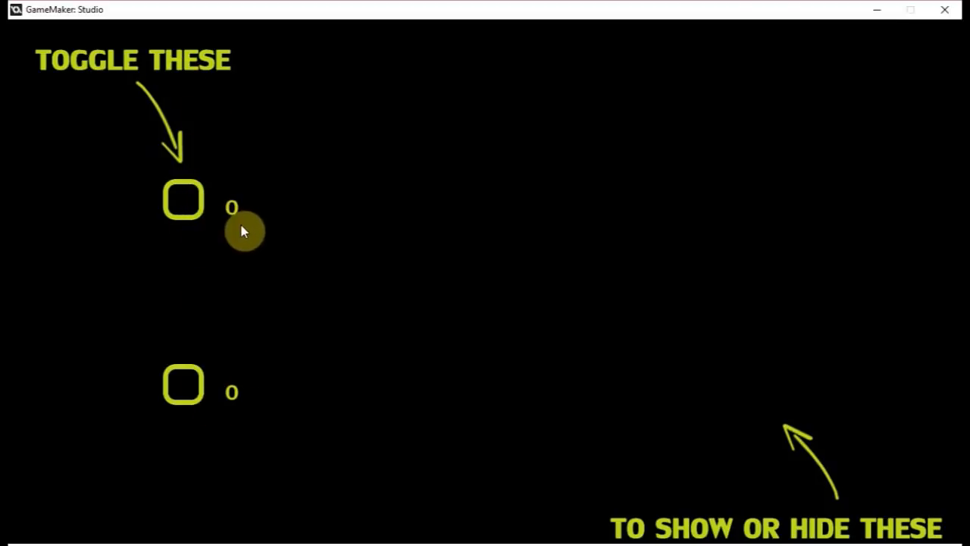
mouse_move(249, 371)
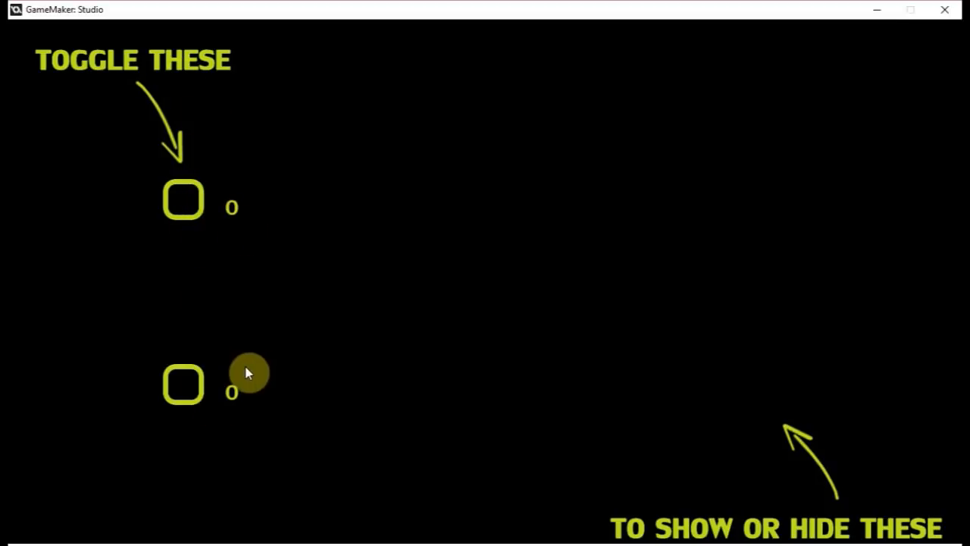
mouse_move(424, 278)
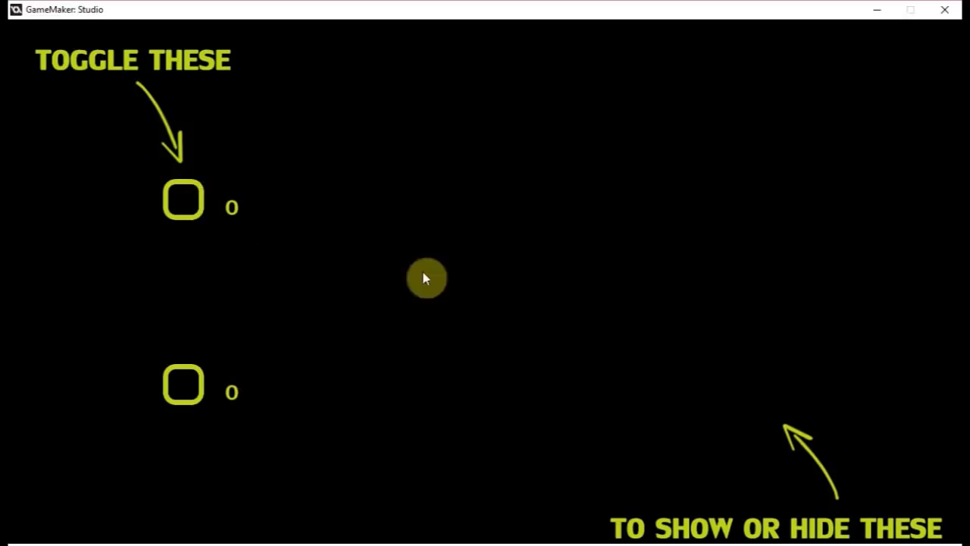
mouse_move(598, 89)
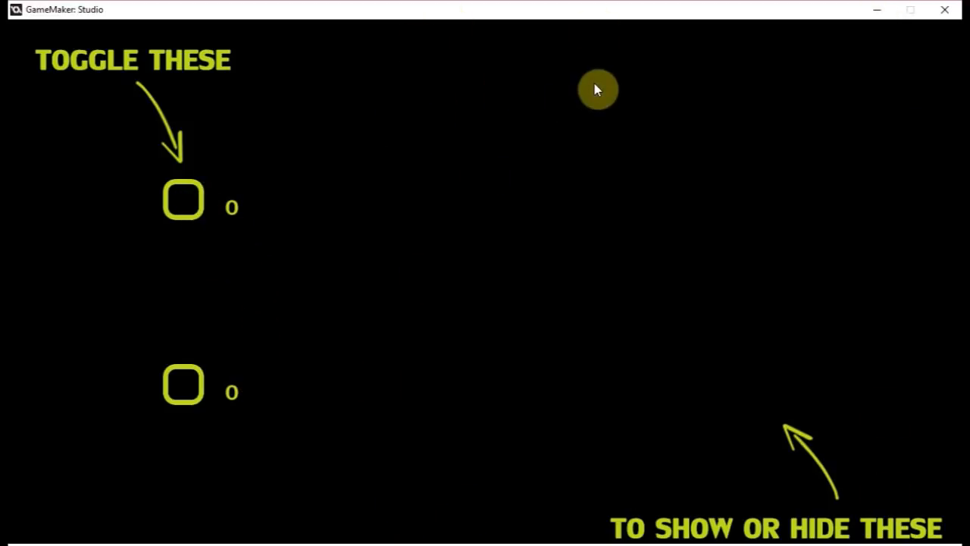
mouse_move(263, 190)
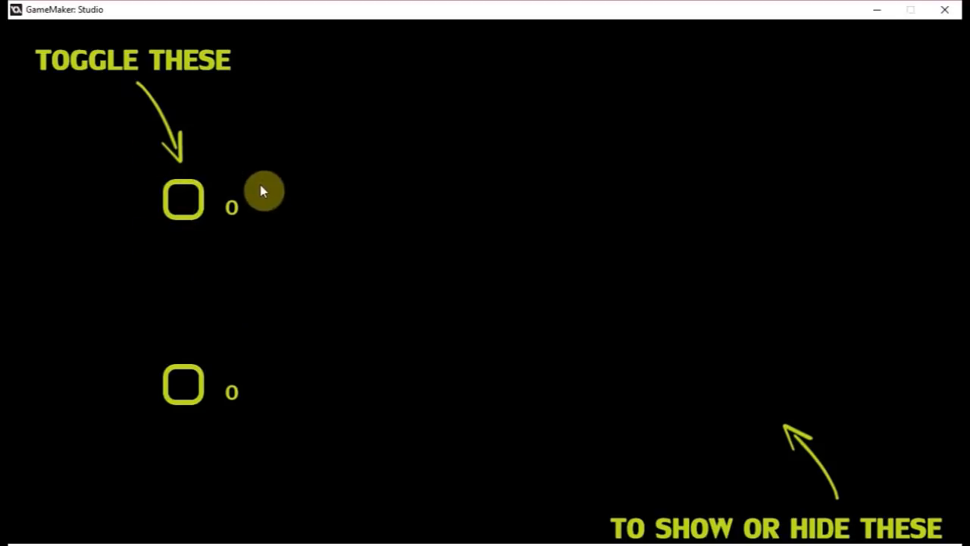
mouse_move(149, 180)
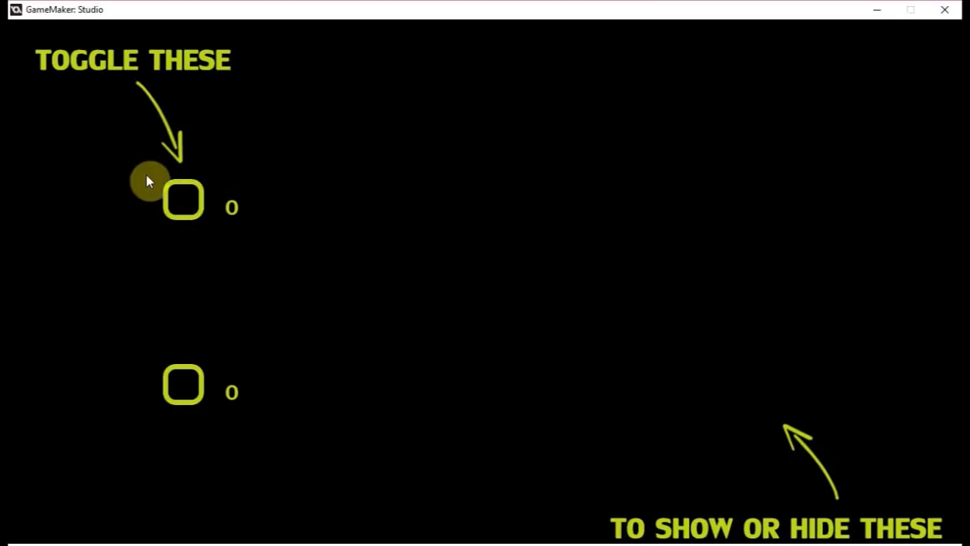
left_click(183, 199)
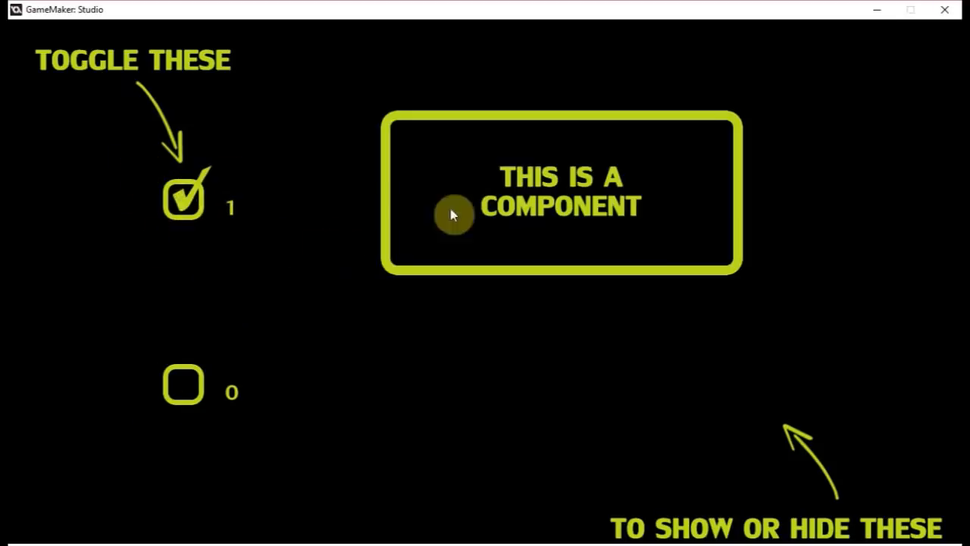
mouse_move(334, 211)
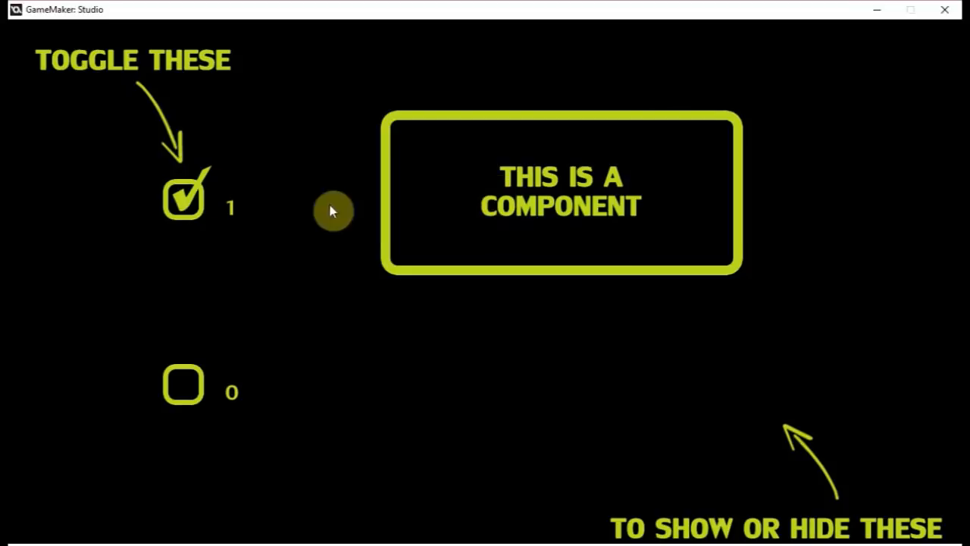
left_click(183, 198)
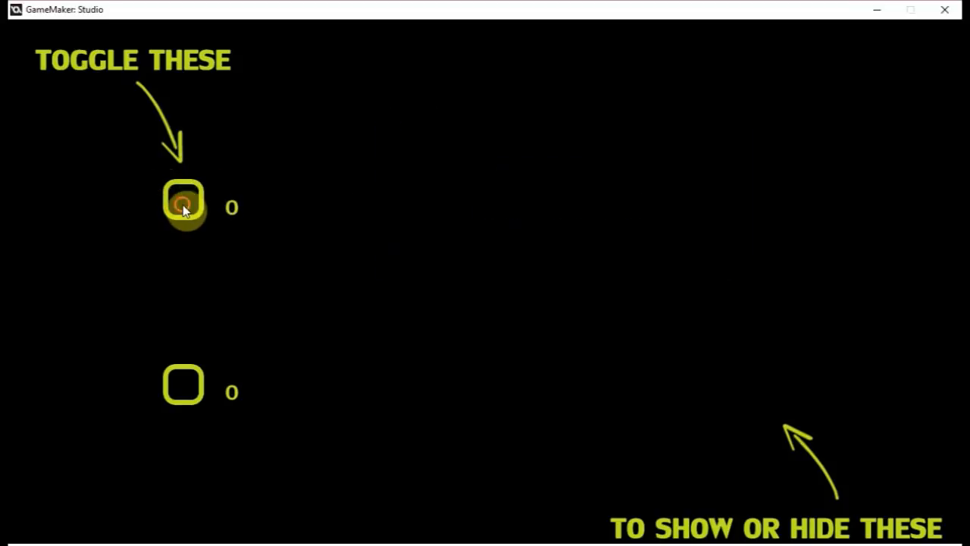
left_click(184, 205)
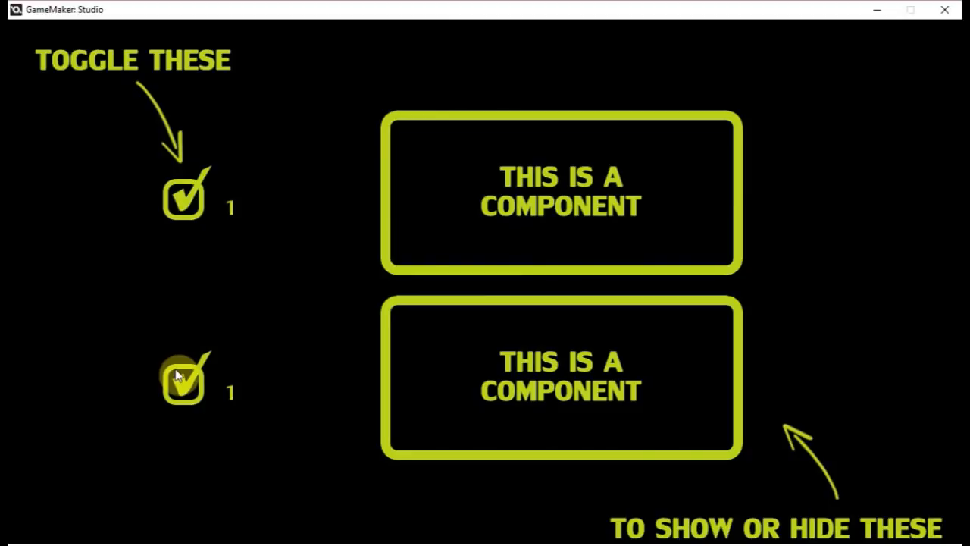
left_click(184, 198)
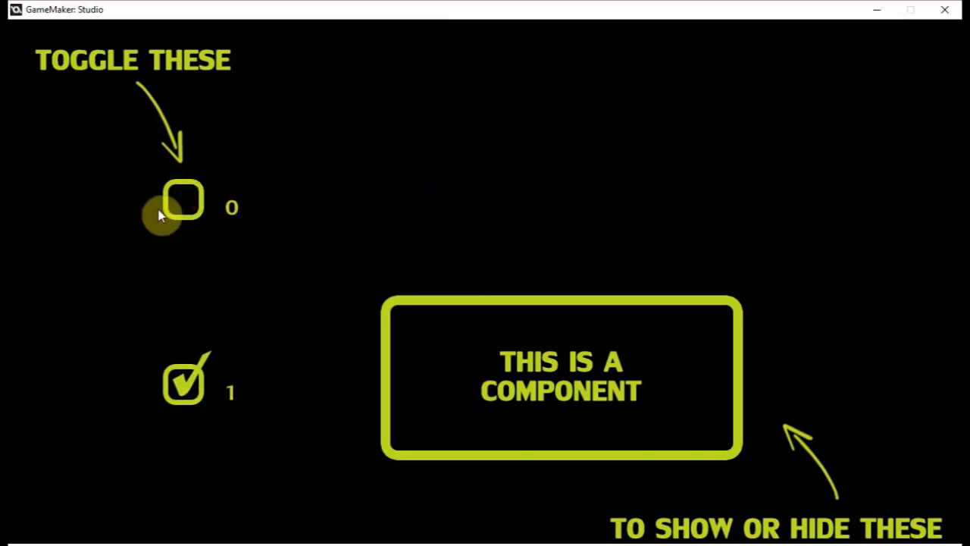
left_click(182, 199)
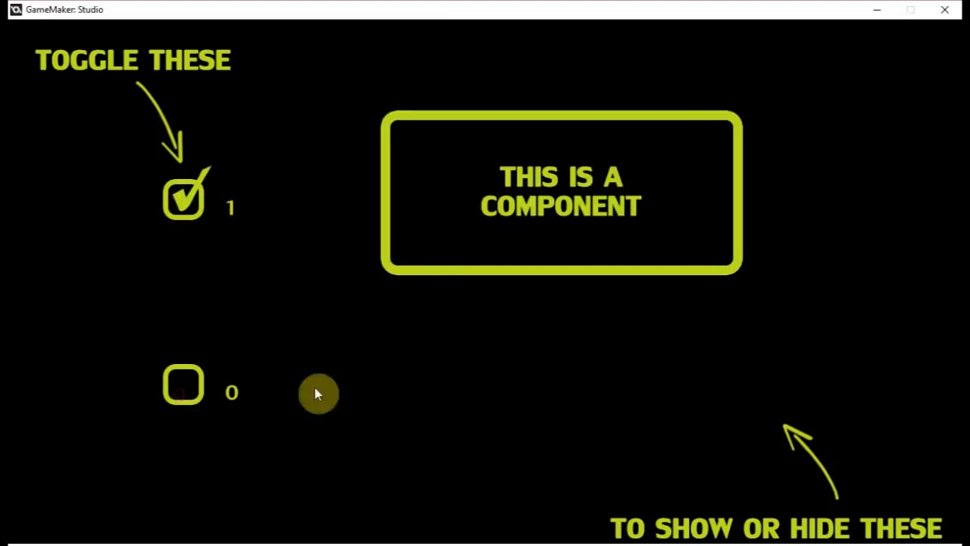
- Tick, untick and re-tick the second checkbox to toggle its component
left_click(182, 384)
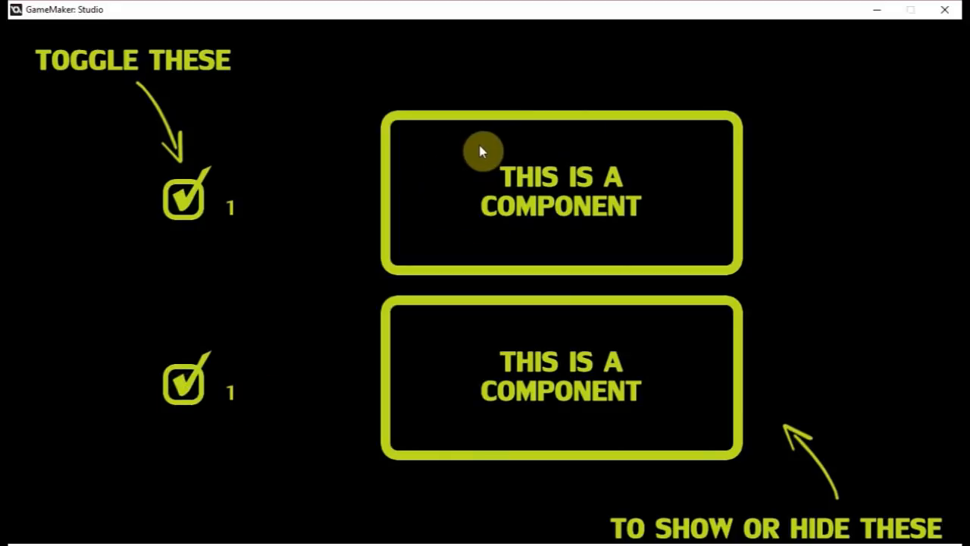
left_click(182, 379)
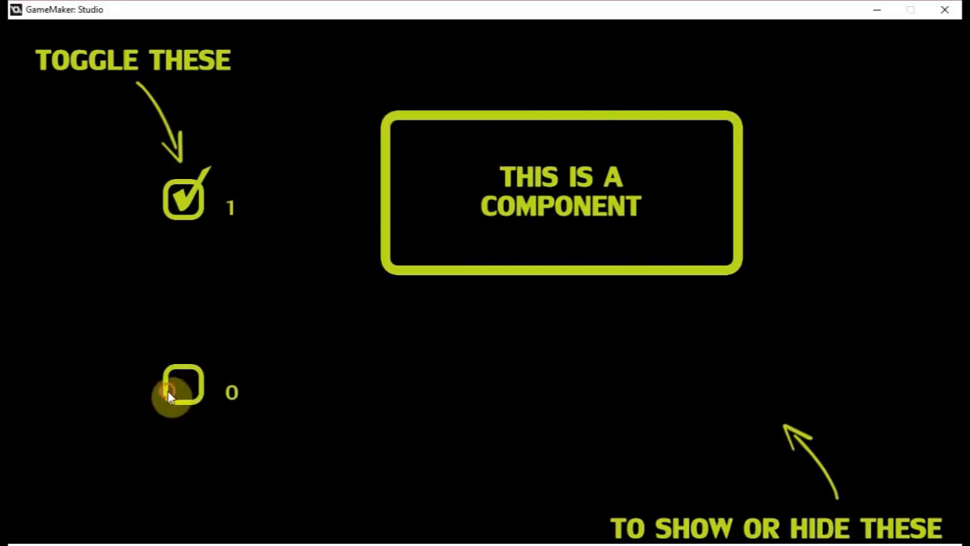
left_click(182, 386)
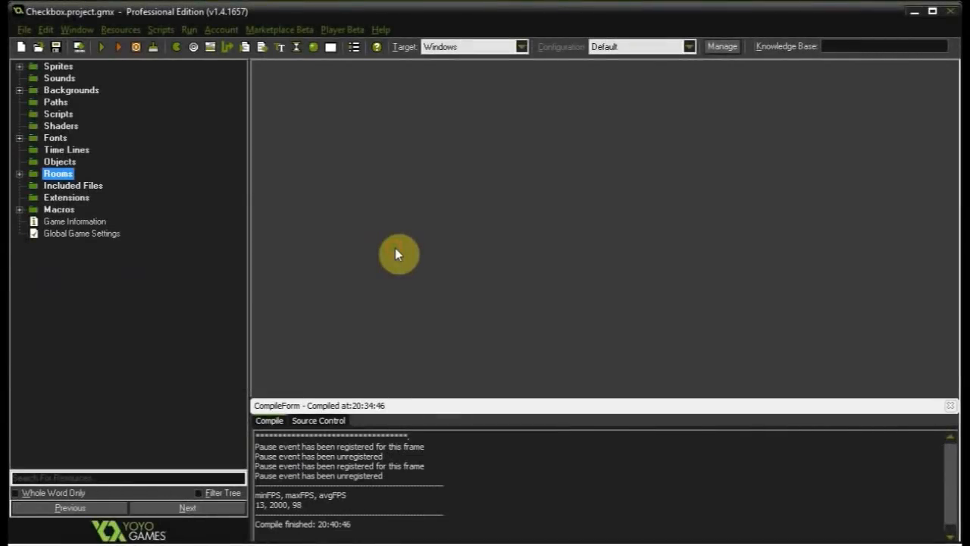
- Expand Sprites and view spr_checkbox's unticked and ticked frames, then close its properties
left_click(20, 66)
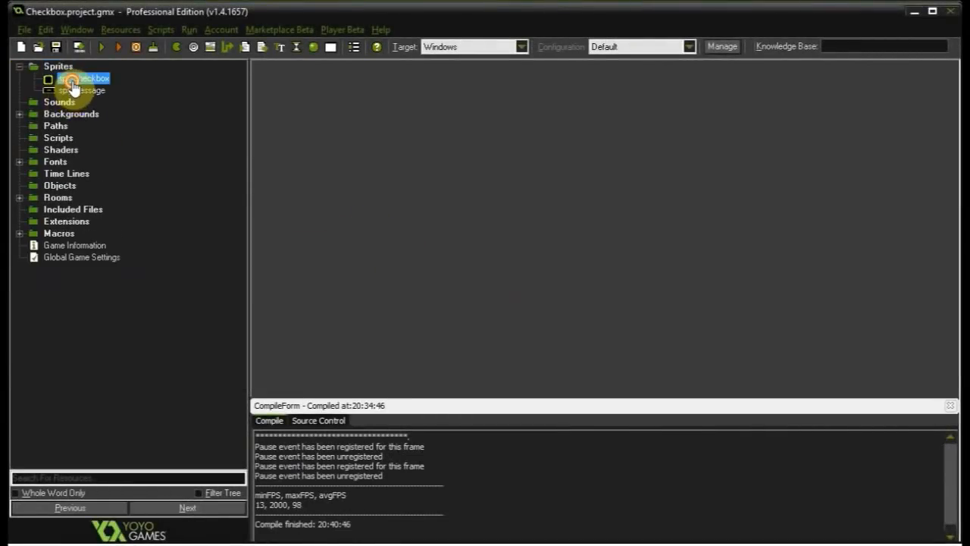
double_click(83, 78)
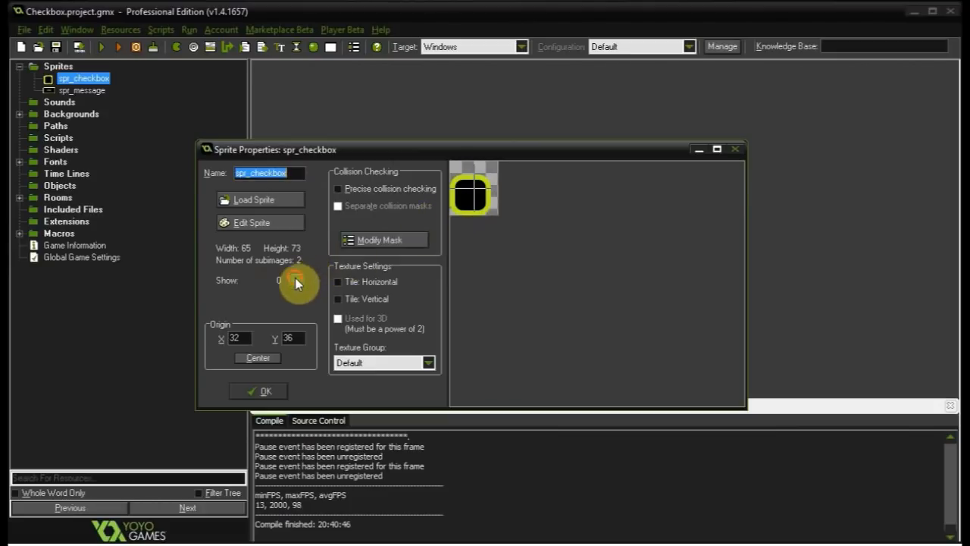
left_click(261, 280)
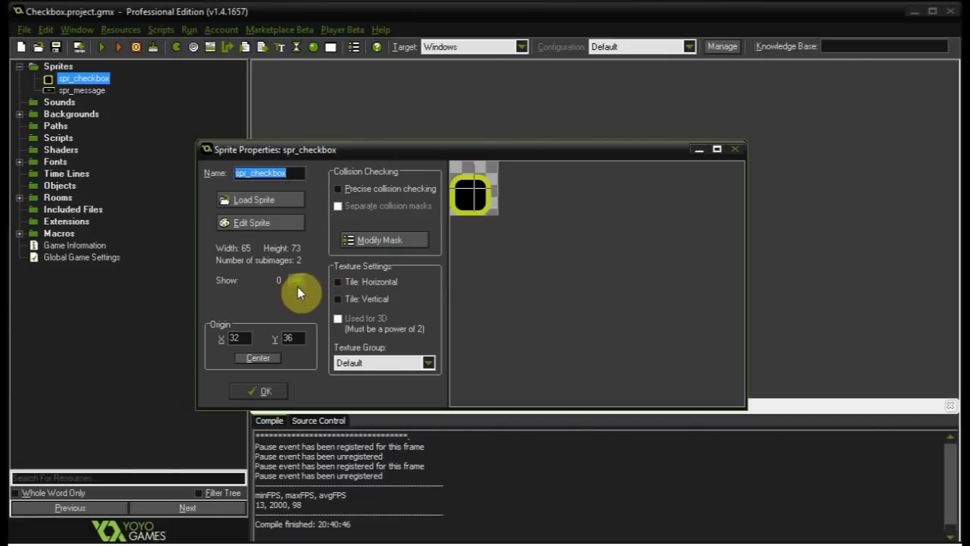
left_click(296, 280)
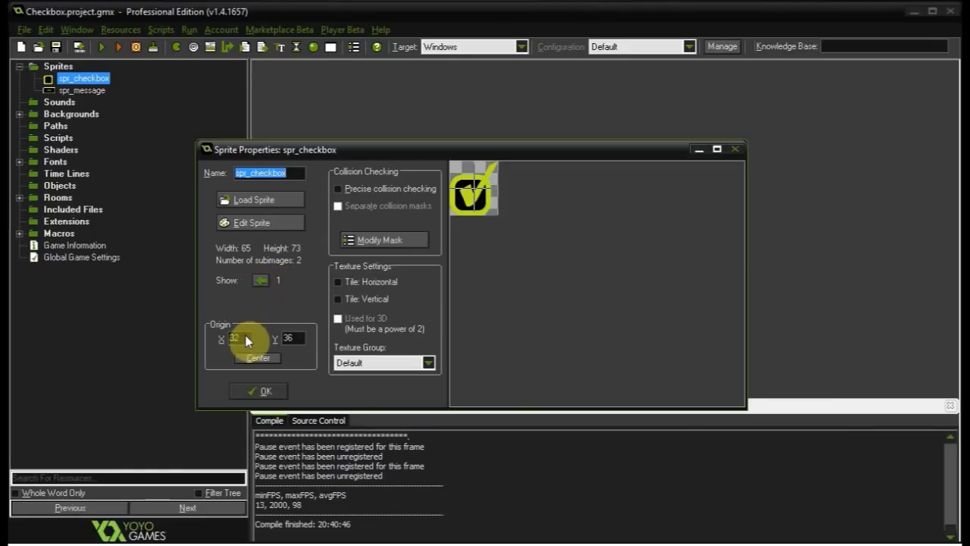
left_click(259, 390)
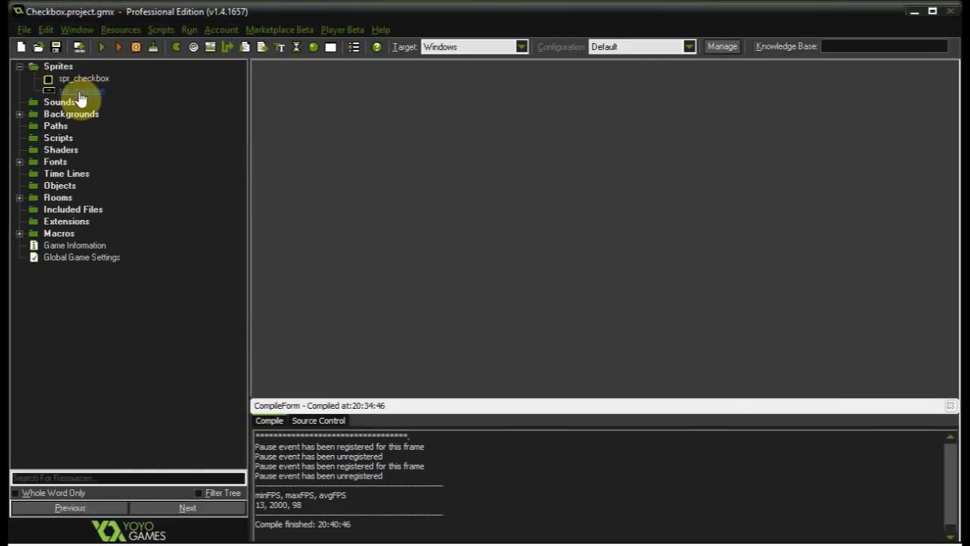
- Edit spr_message, cropping it to 488 by 223 with origin centred at 244, 111
double_click(84, 89)
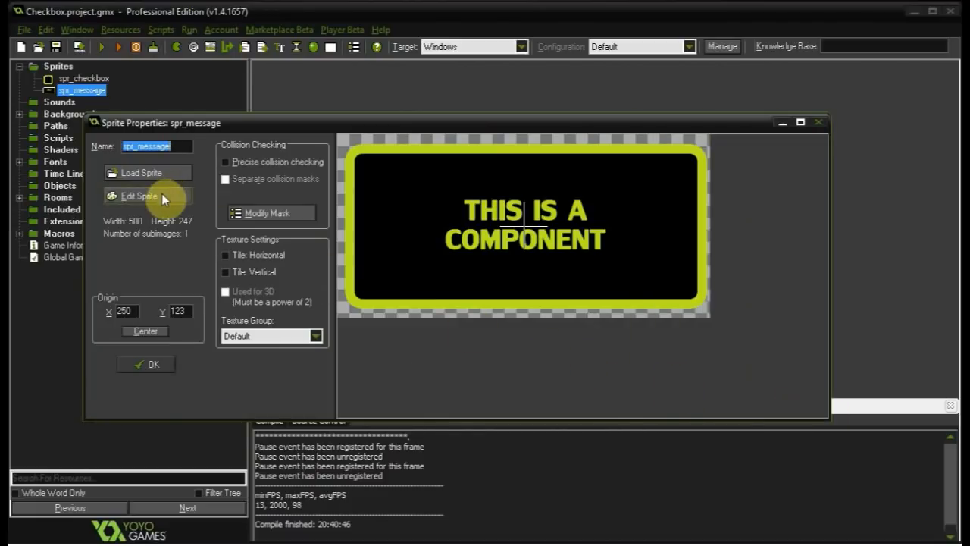
left_click(139, 195)
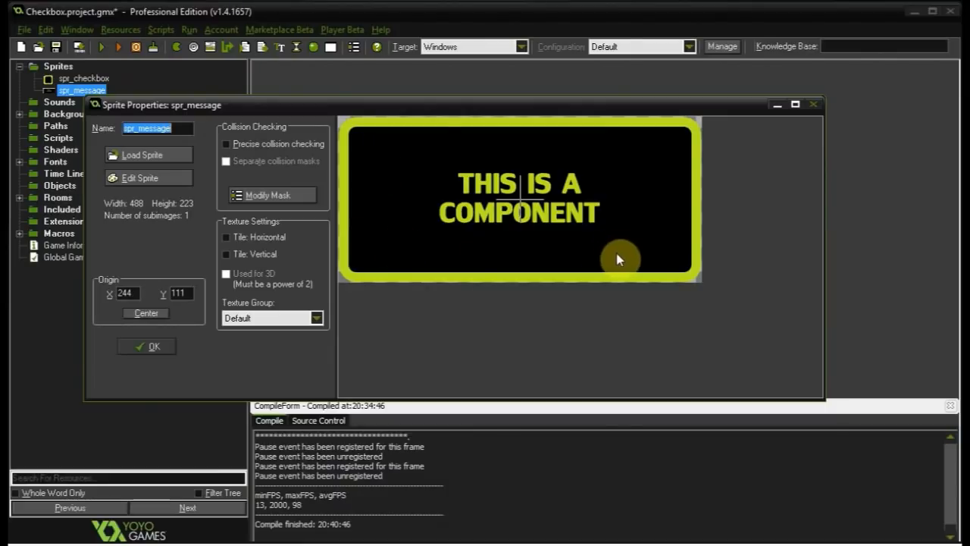
mouse_move(329, 279)
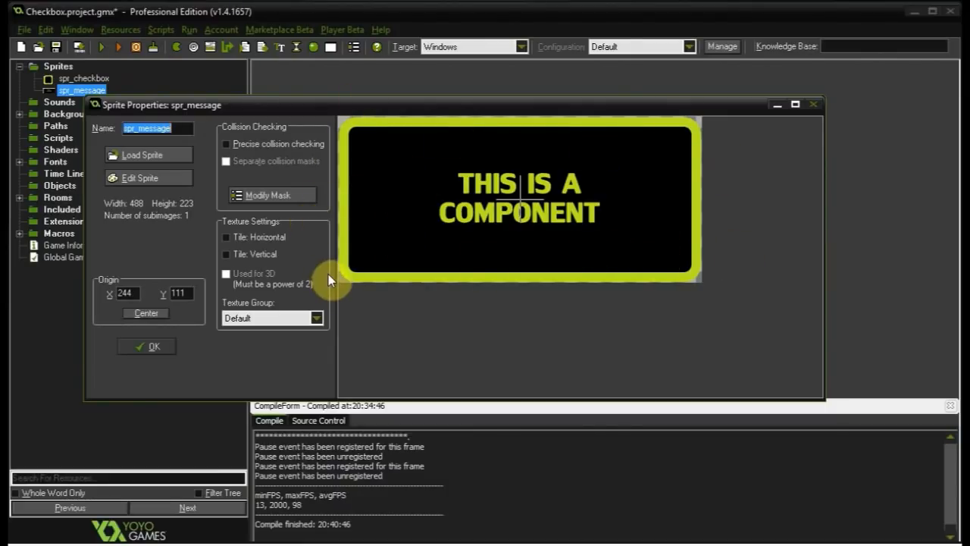
mouse_move(341, 296)
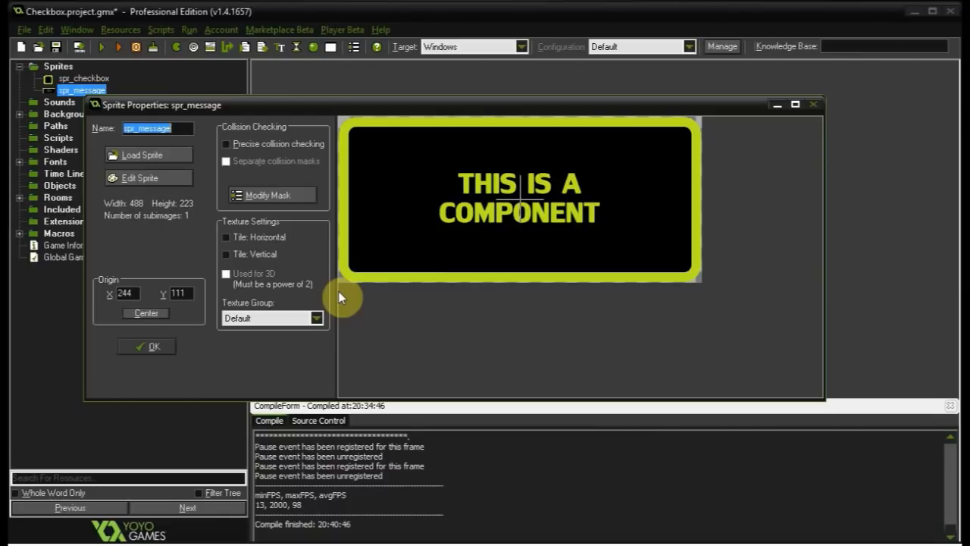
left_click(146, 347)
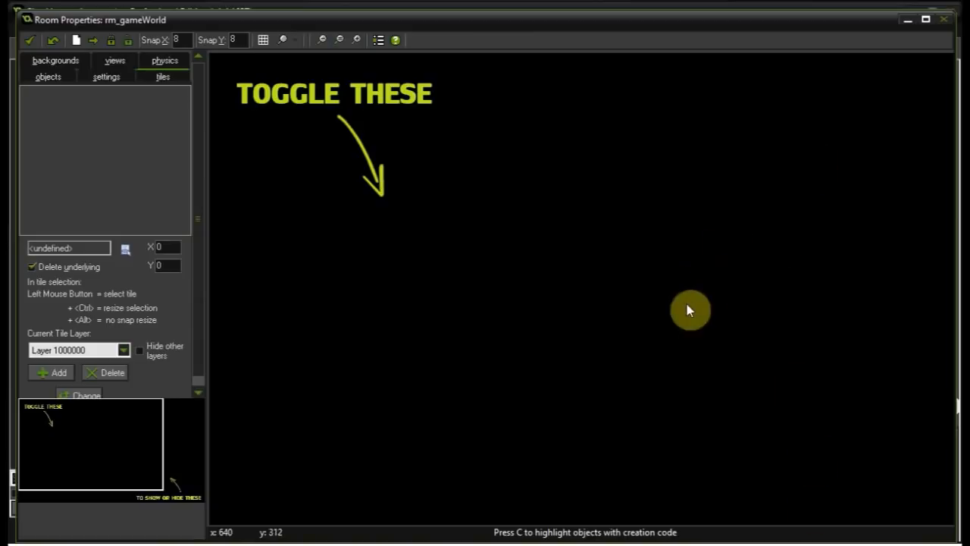
mouse_move(769, 187)
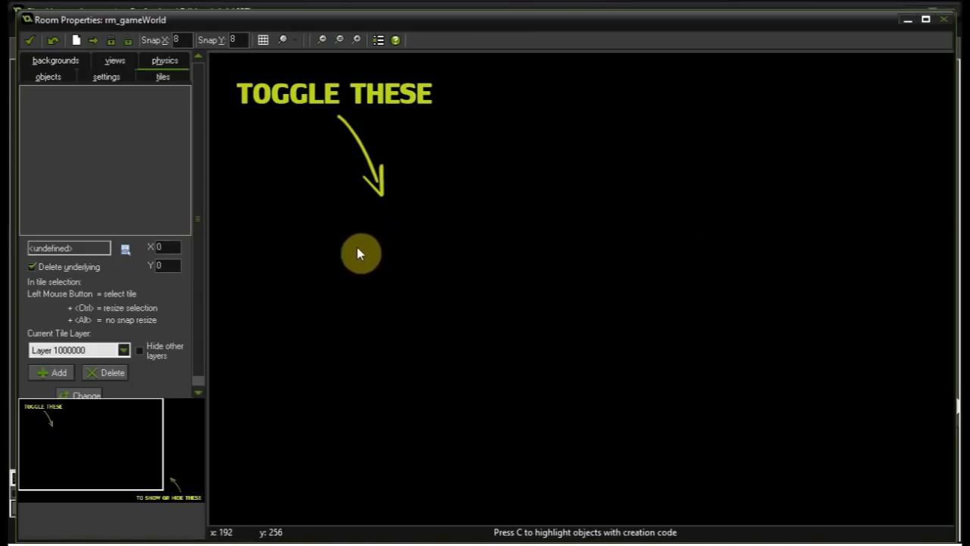
mouse_move(230, 160)
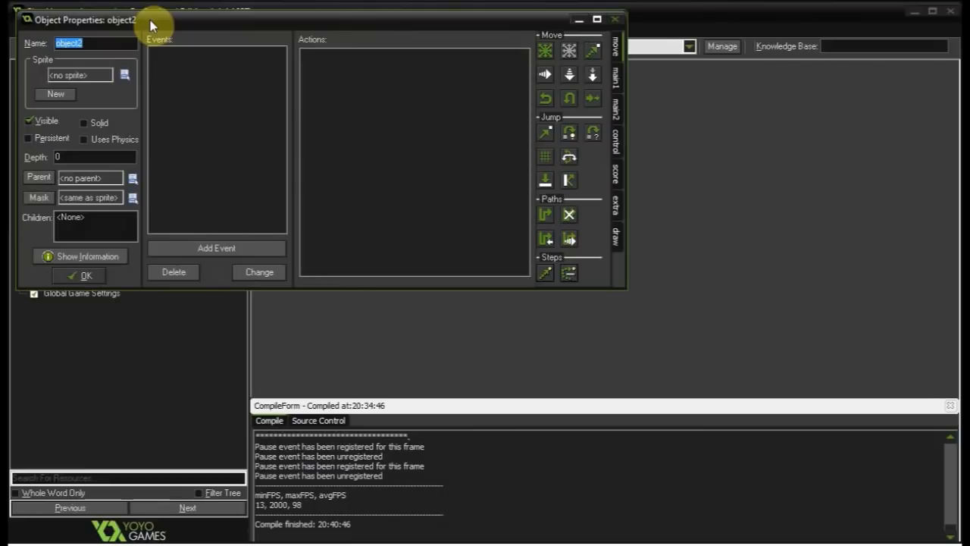
- Name the object obj_checkbox and add a Create event to it
type("obj_checkbox")
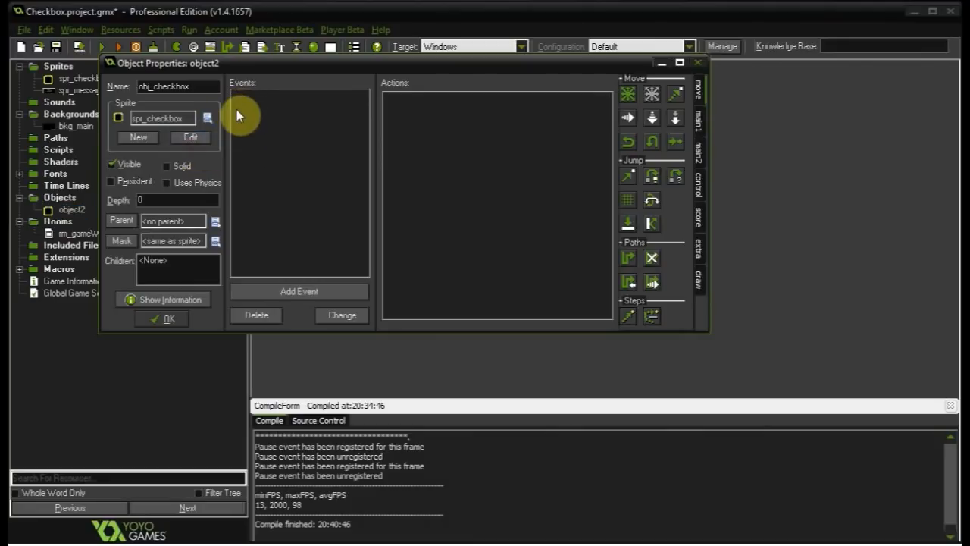
left_click(299, 291)
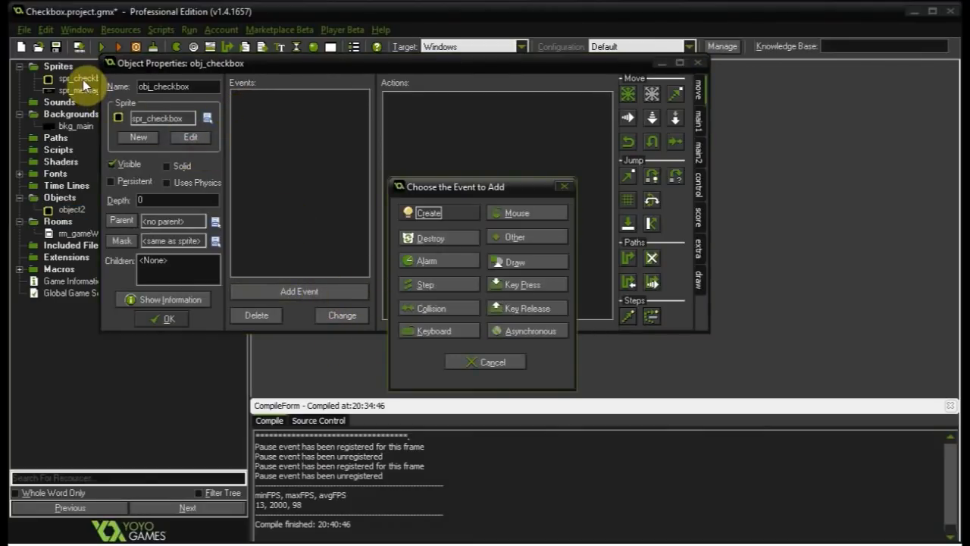
left_click(429, 212)
type("image_speed = 0;")
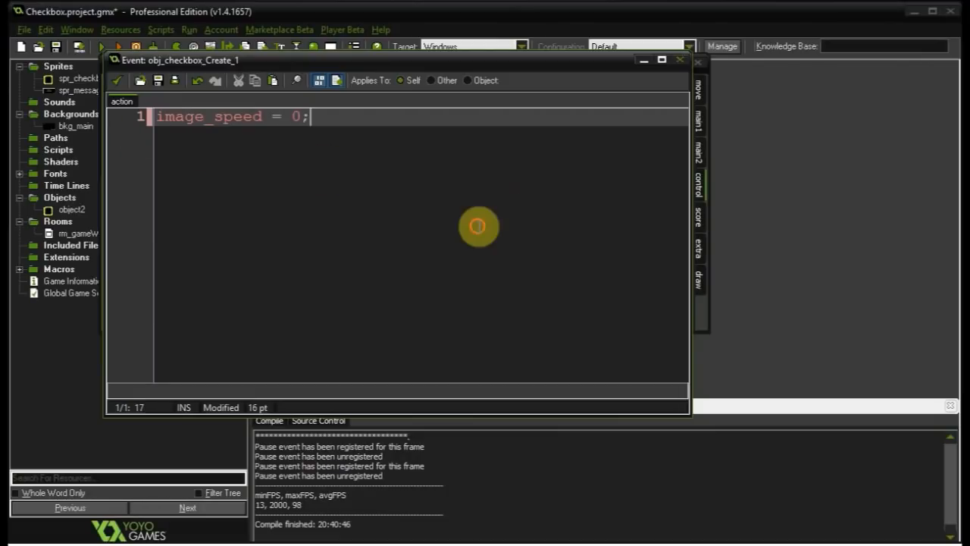
- Write checked = false; and var a = instance_create(x + 500, y, obj_message)
type("checked = f")
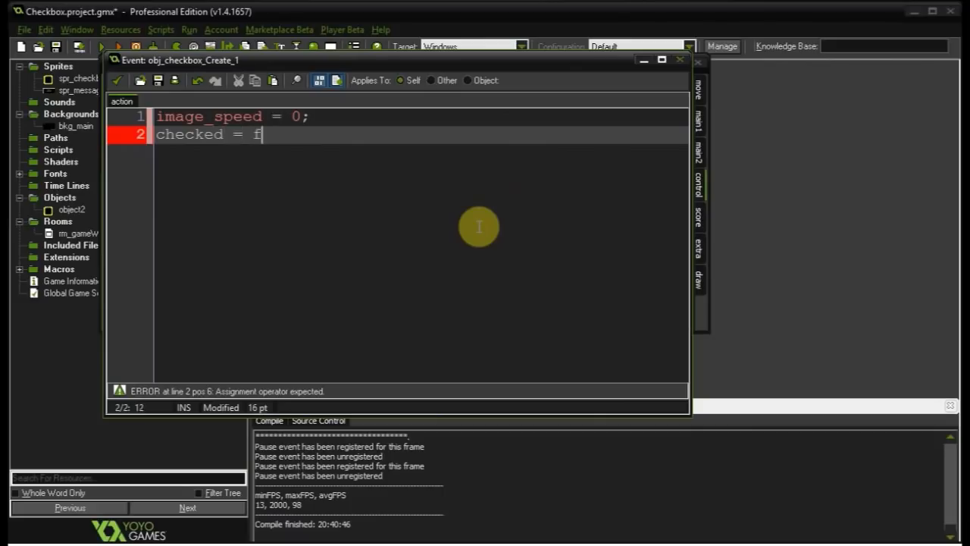
type("alse;")
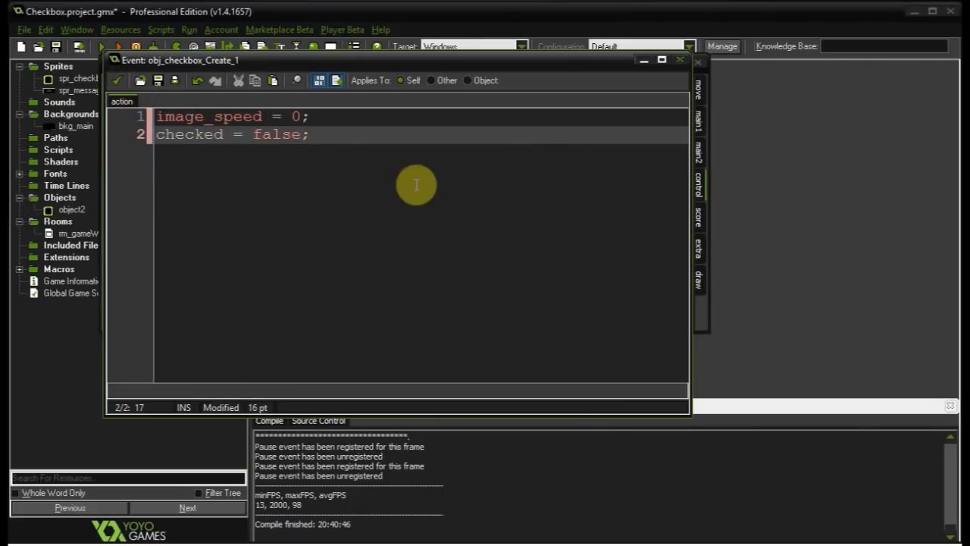
key("Enter")
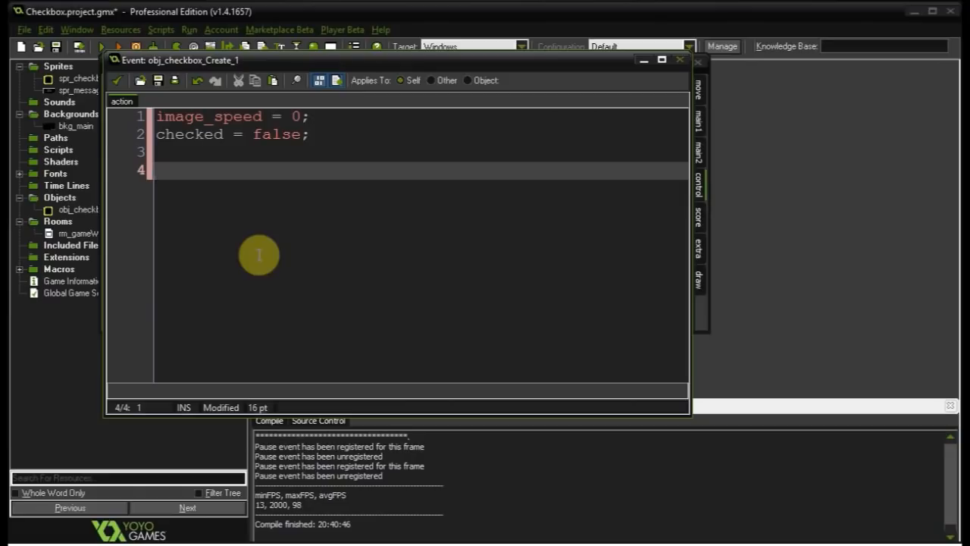
type("var a")
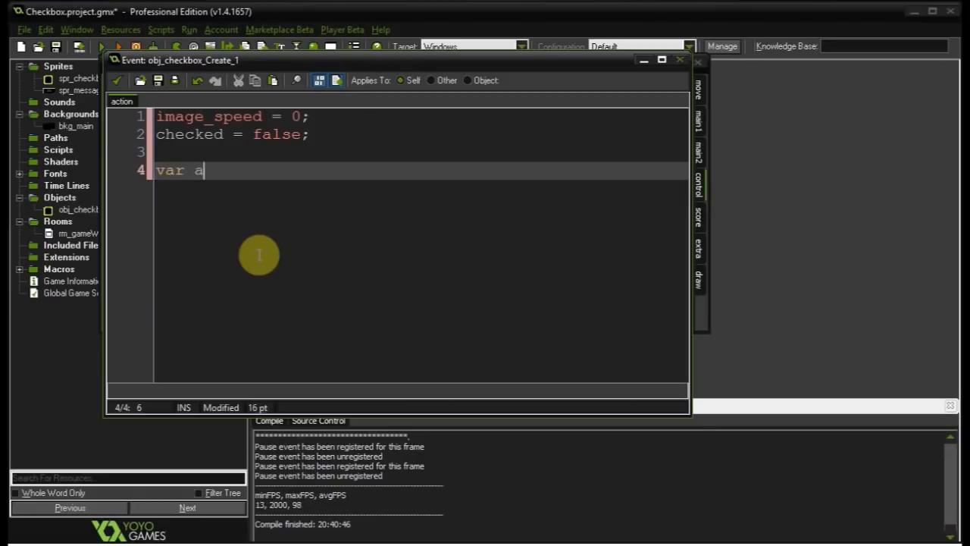
type("= instance")
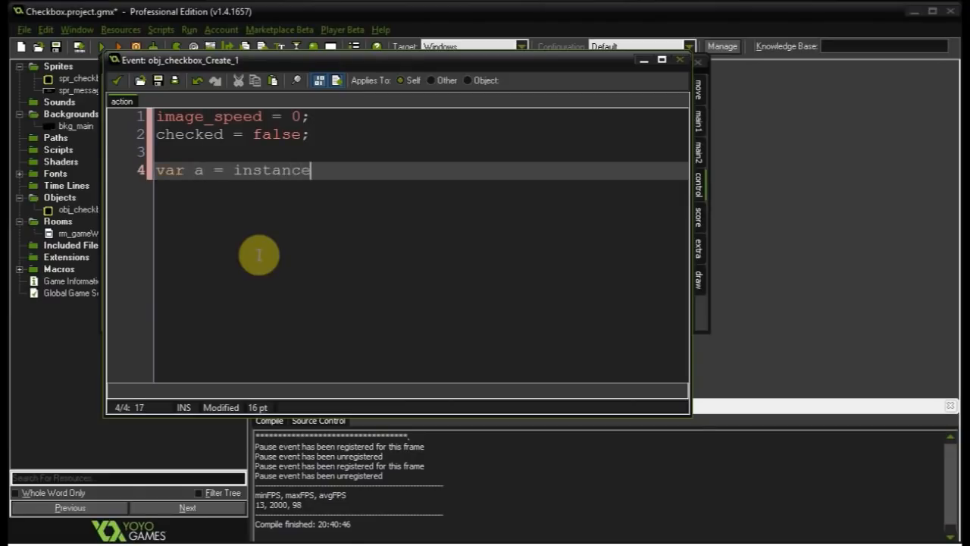
type("_create")
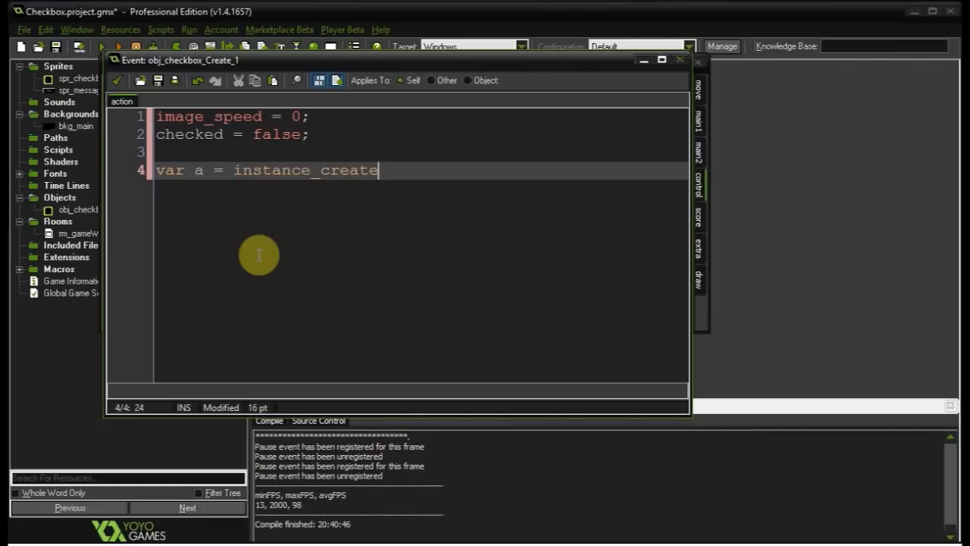
type("(x")
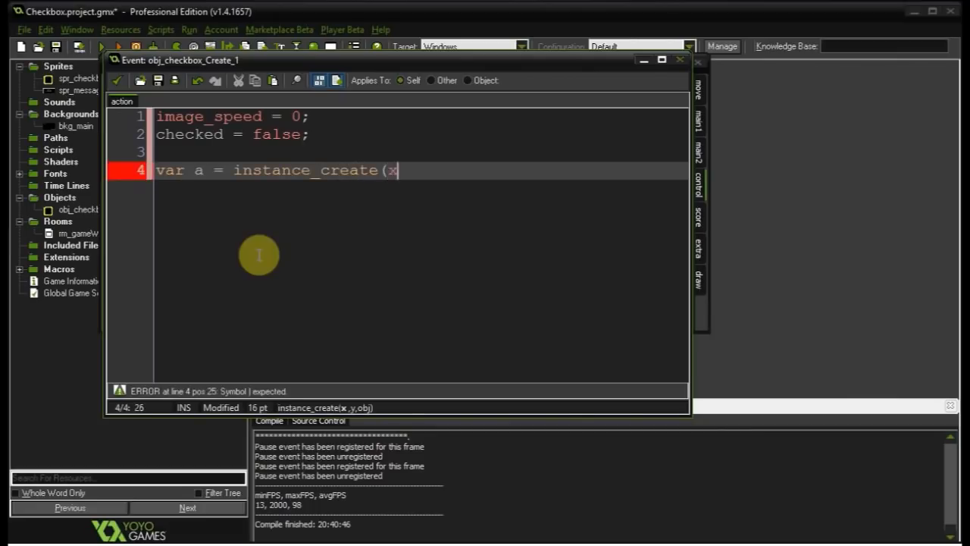
type("+")
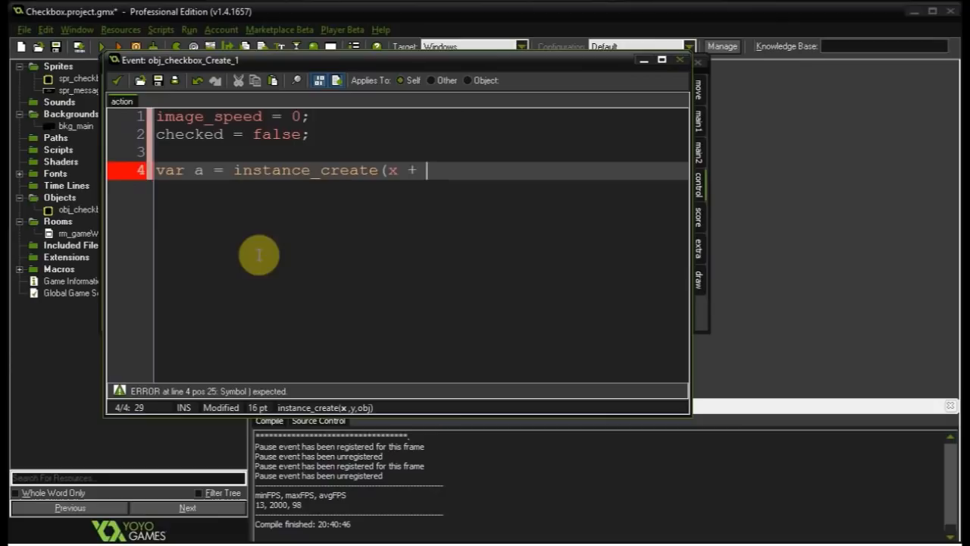
type("500,")
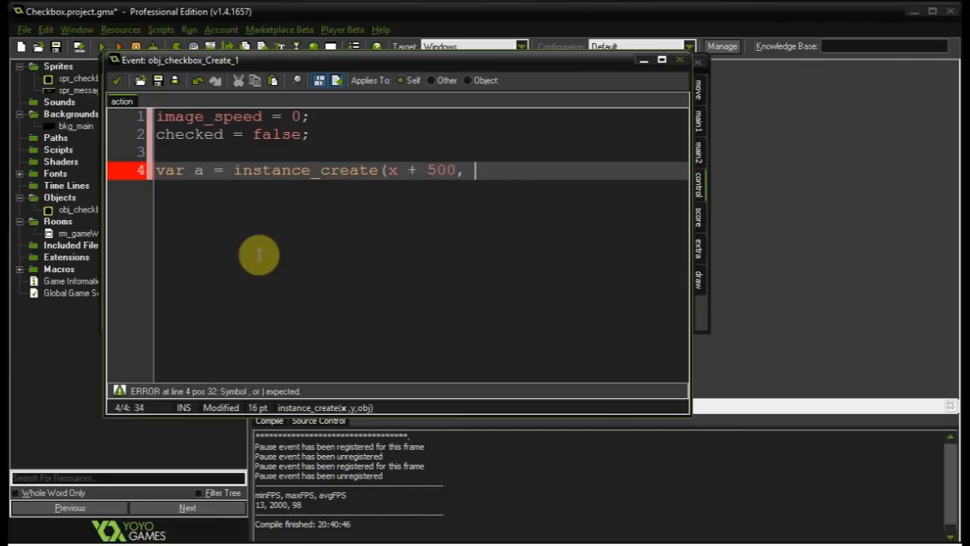
type("y.")
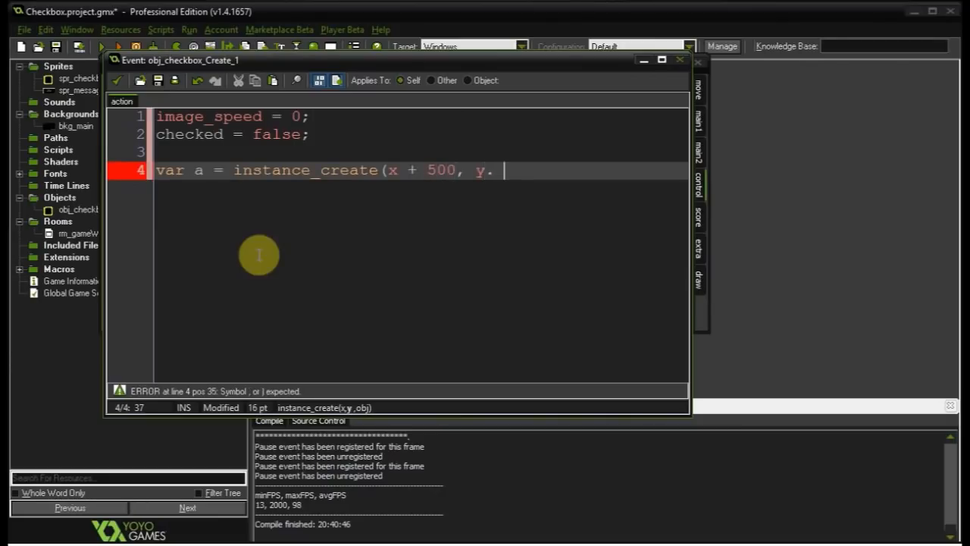
type("obj")
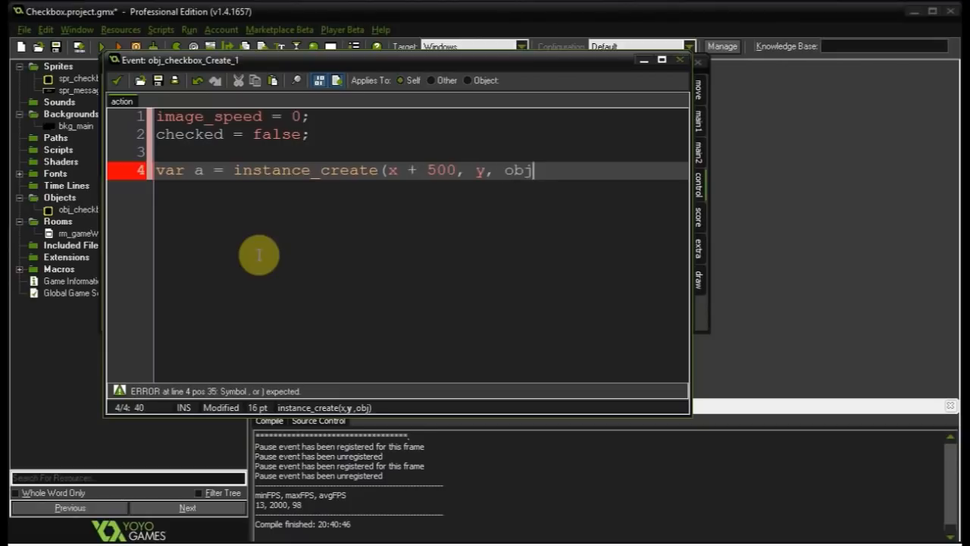
type("_message")
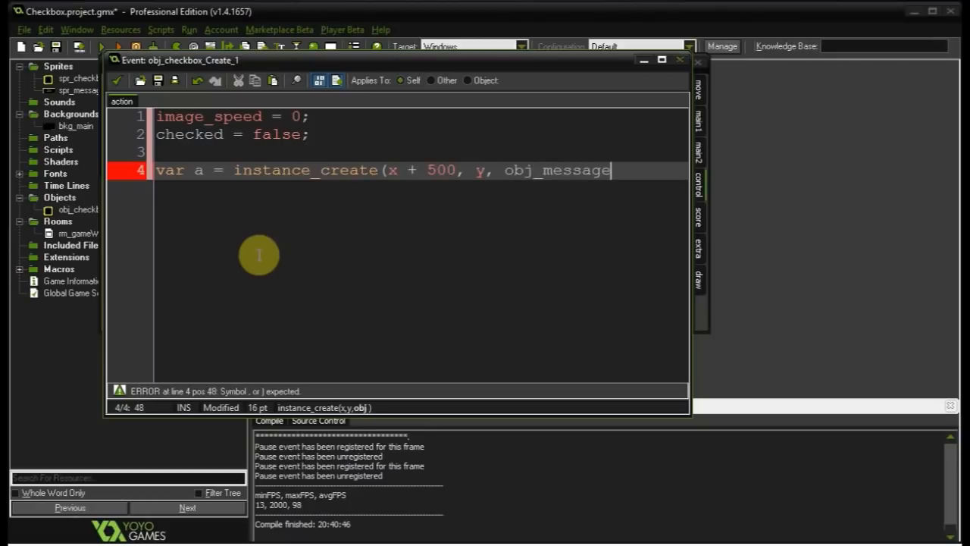
type(");")
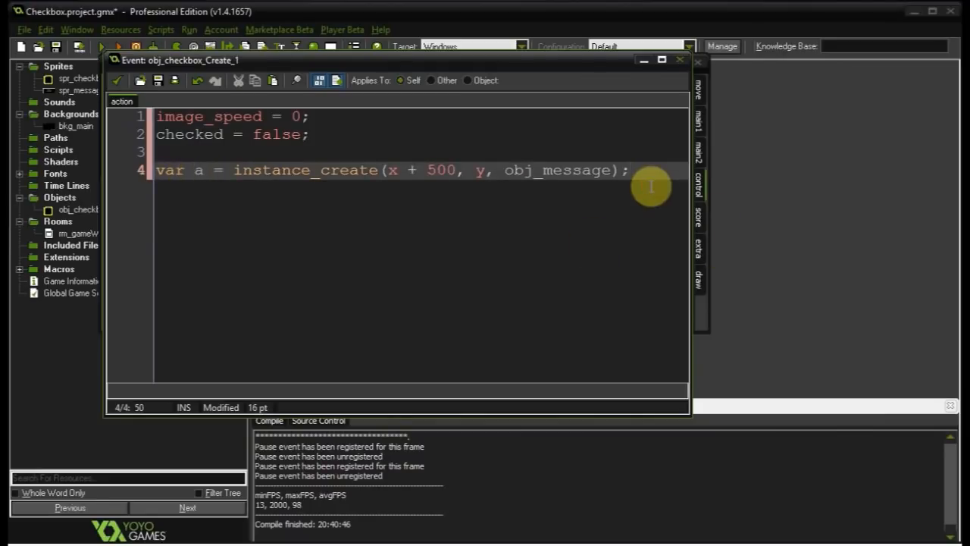
- Add a.visible = checked; and store the instance id in messageInstanceId
type("a")
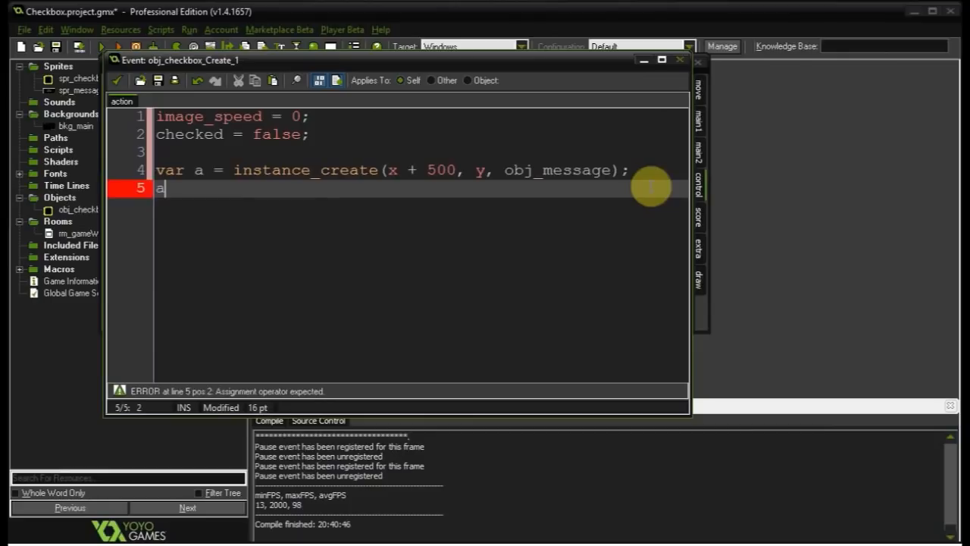
type(".visible =")
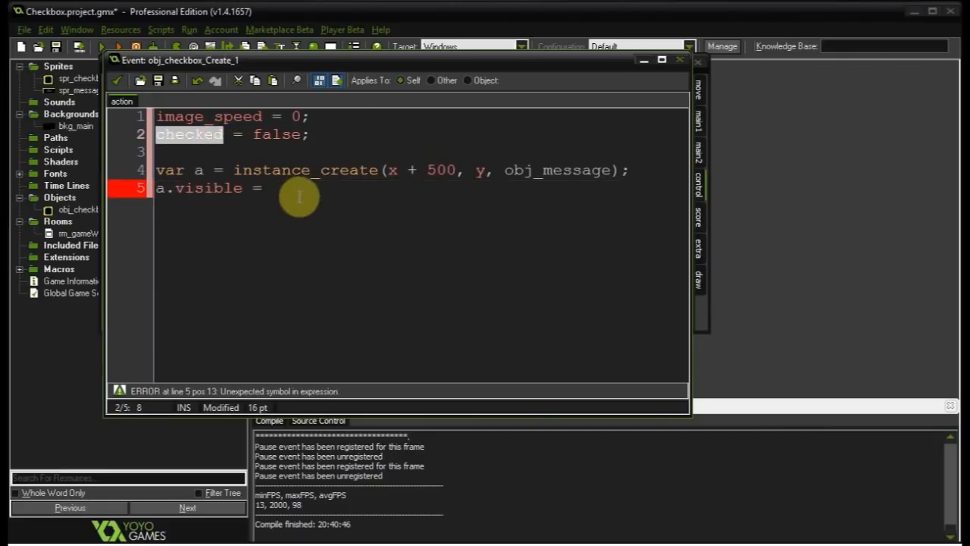
type("checked;")
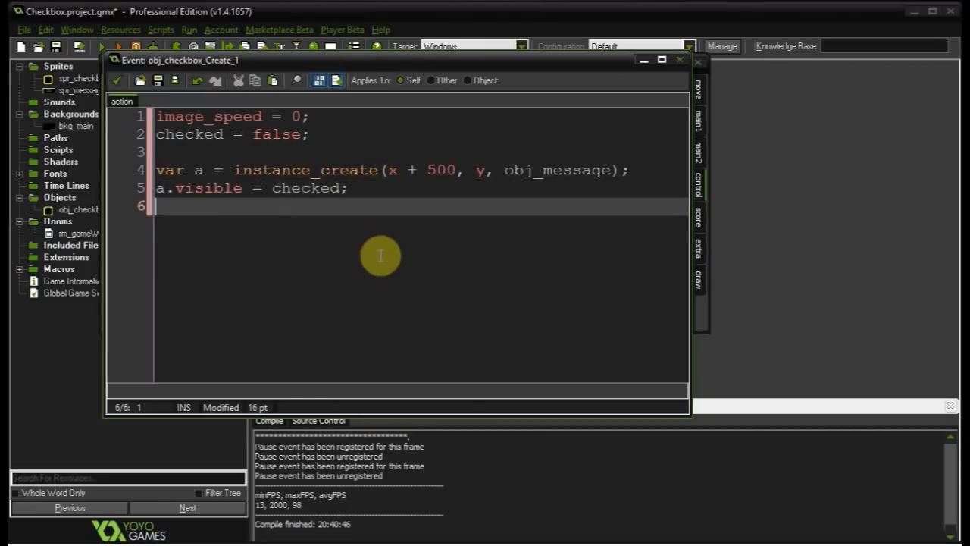
key("enter")
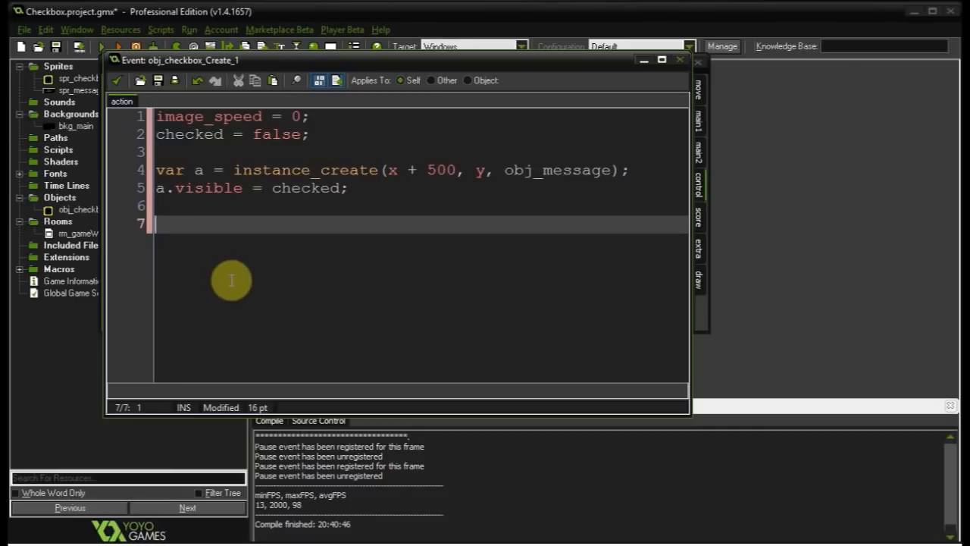
type("id")
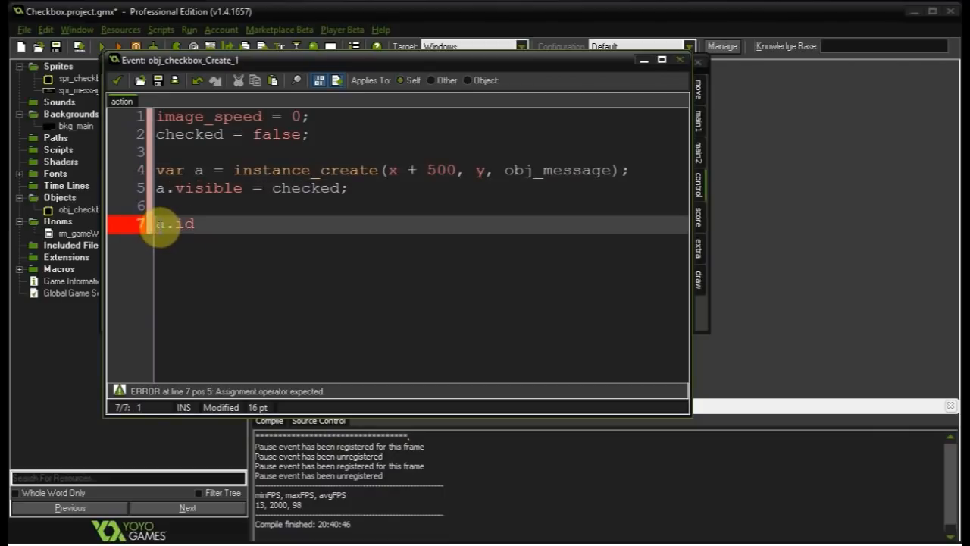
type("mess")
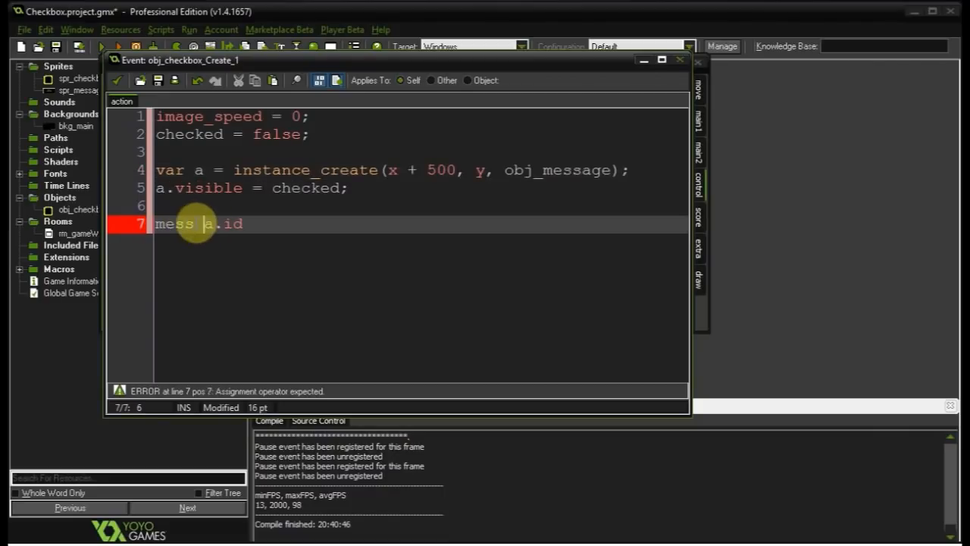
type("age")
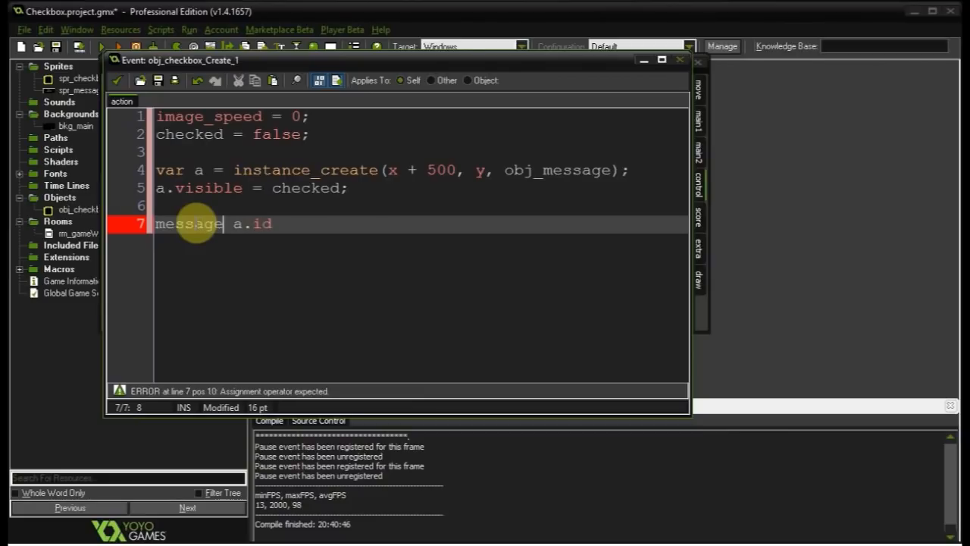
type("InstanceId")
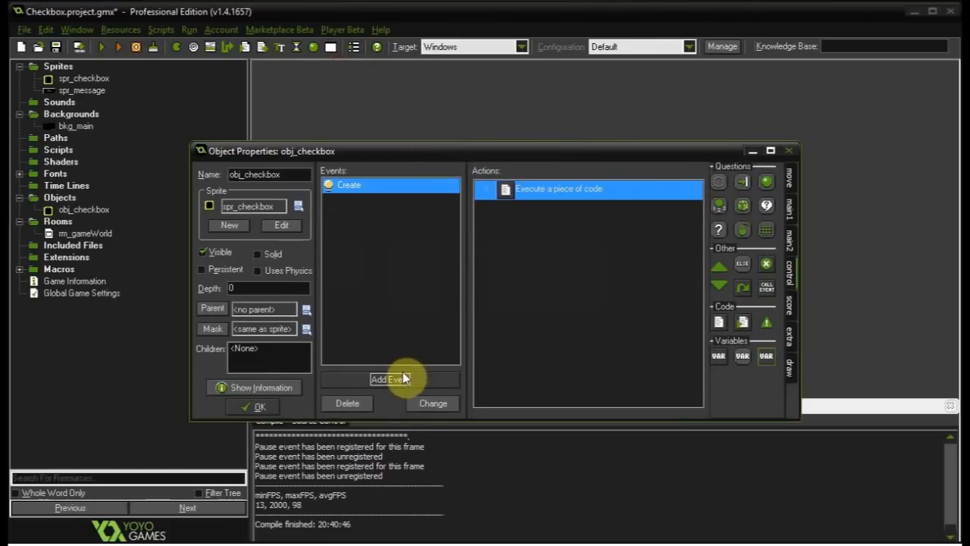
- Add a Left Pressed event with code image_index++;, then inspect spr_checkbox
left_click(394, 379)
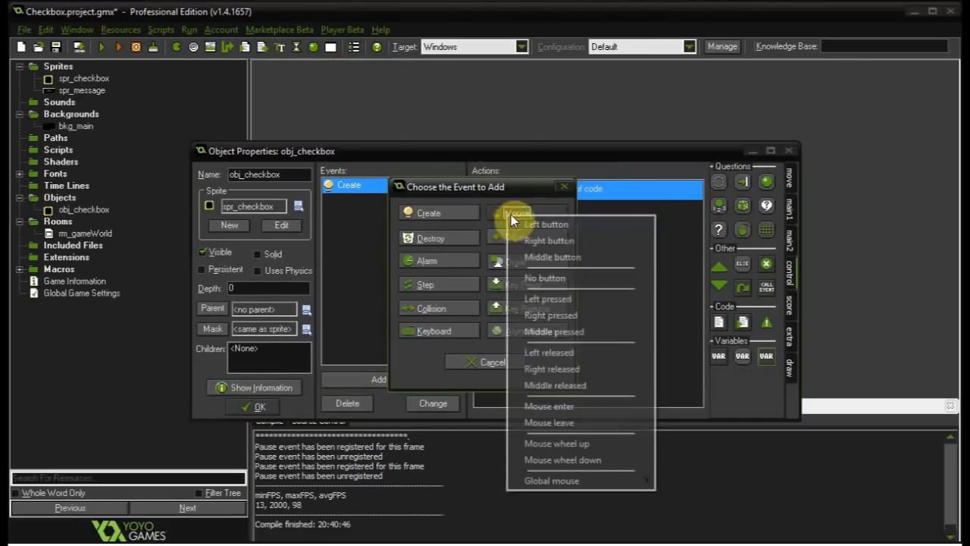
left_click(547, 298)
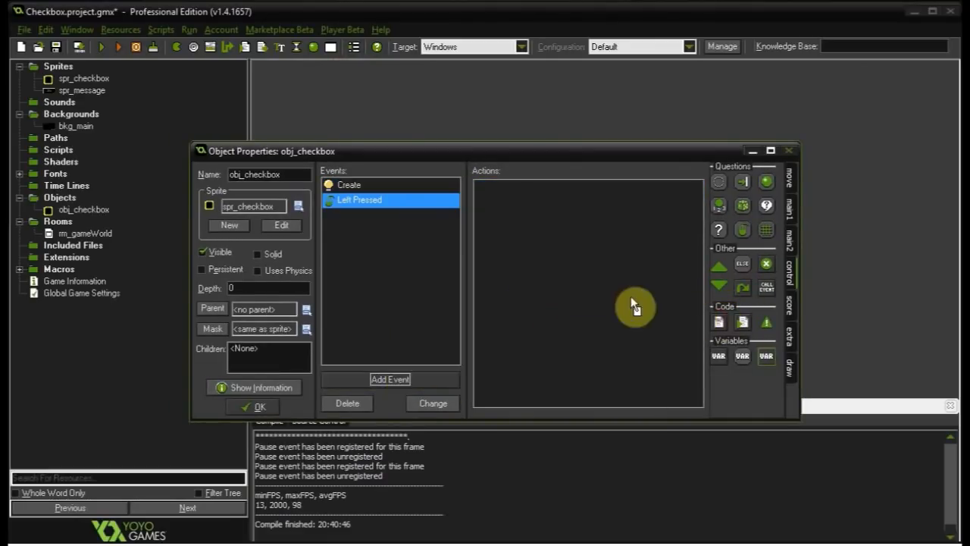
double_click(360, 199)
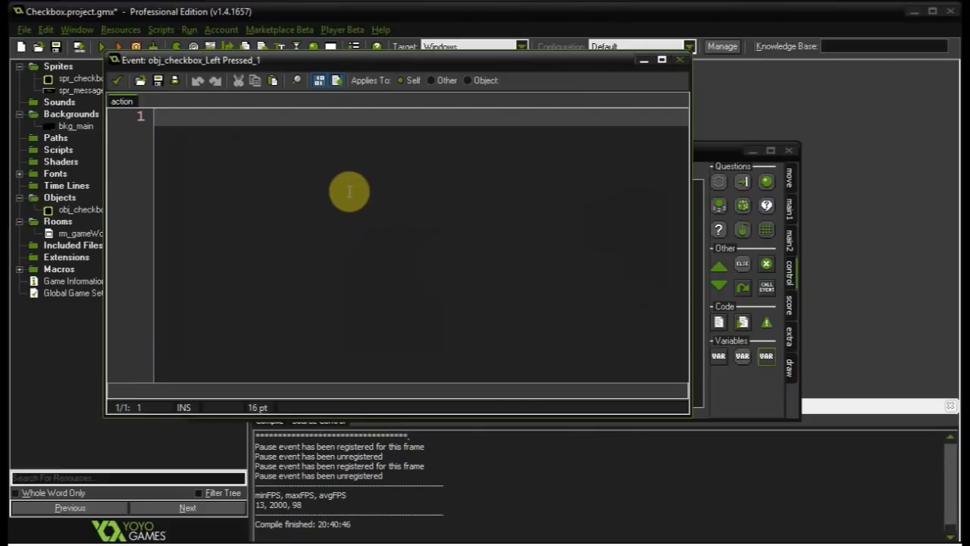
type("imeg")
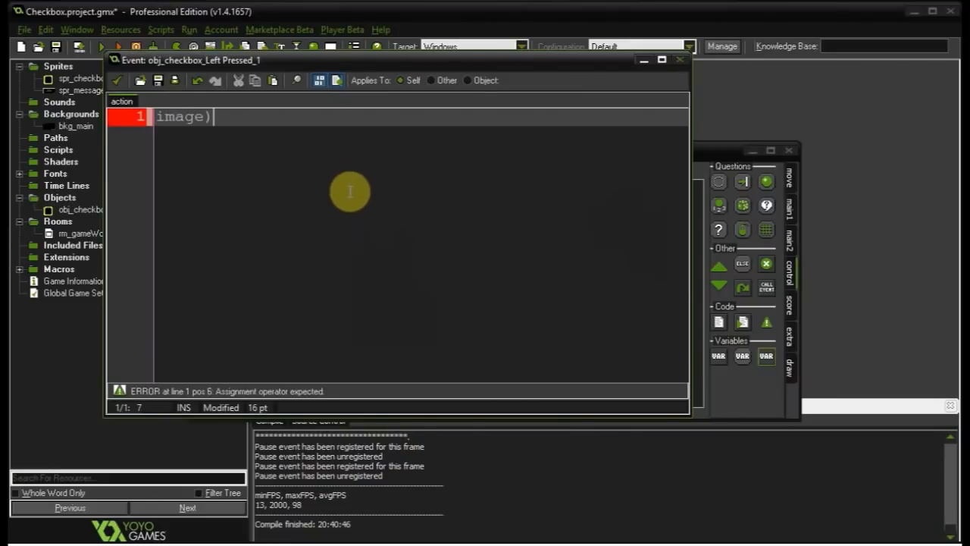
type("index++;")
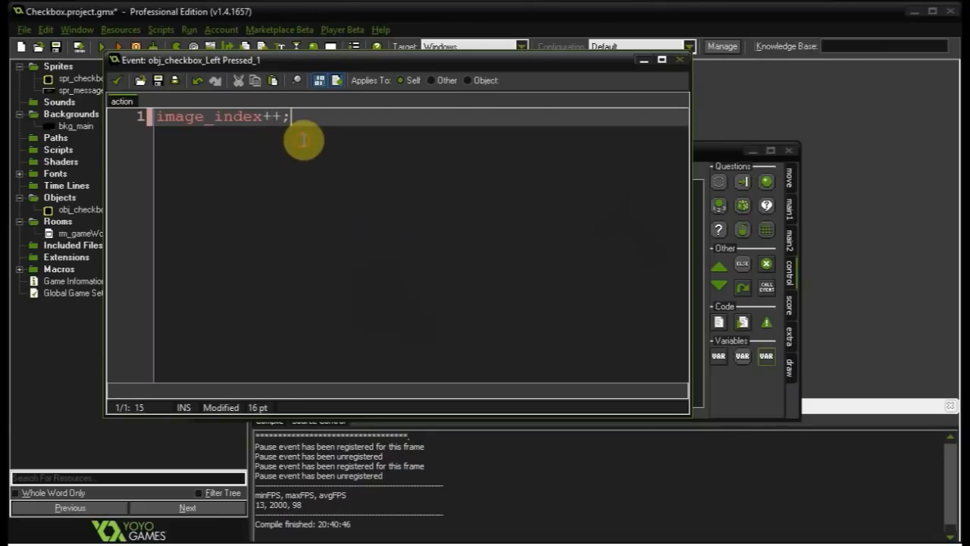
double_click(82, 78)
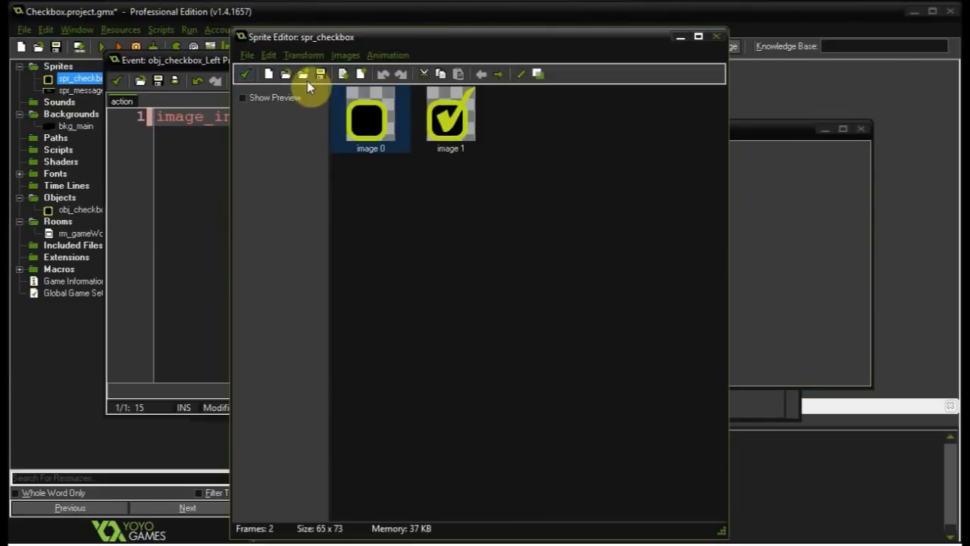
- Preview spr_checkbox's animation and empty frame 0, then close its properties
left_click(243, 97)
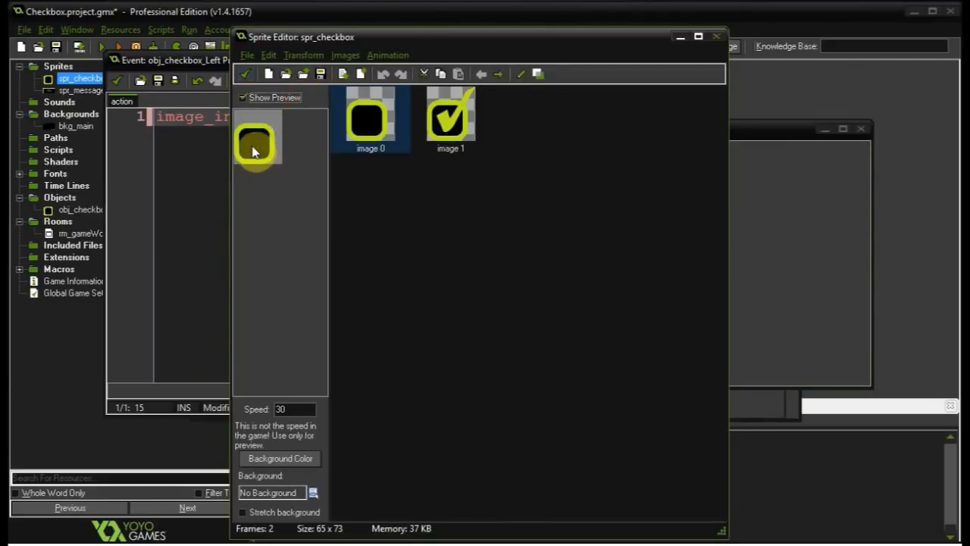
mouse_move(254, 152)
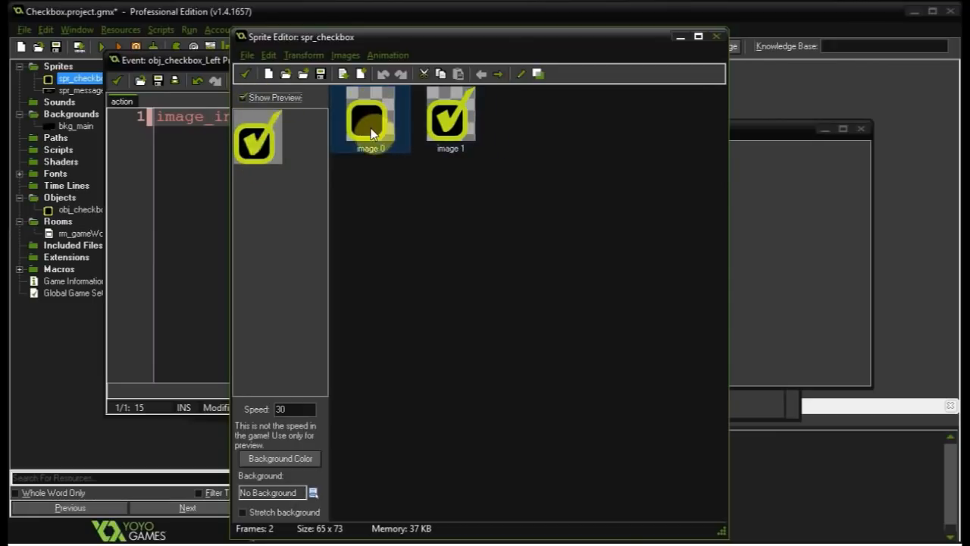
left_click(371, 121)
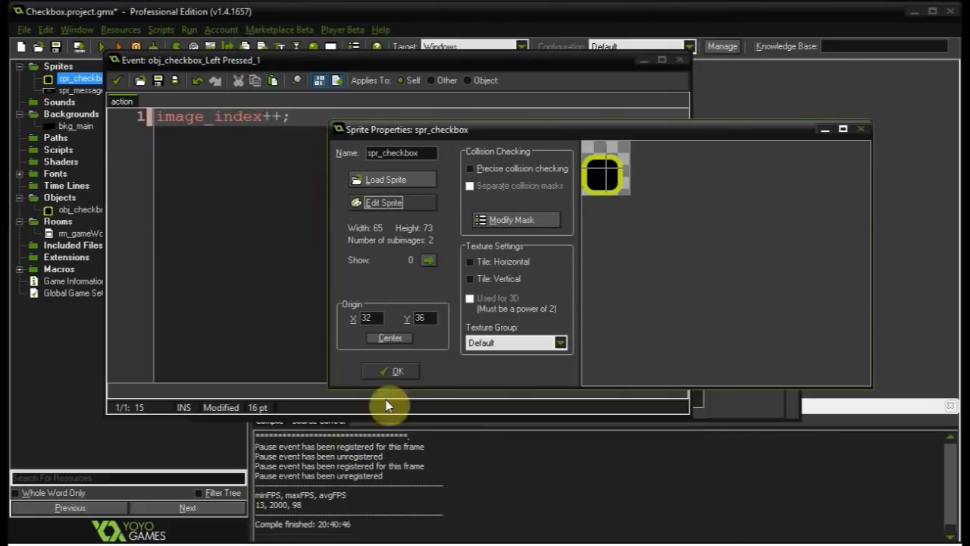
left_click(390, 371)
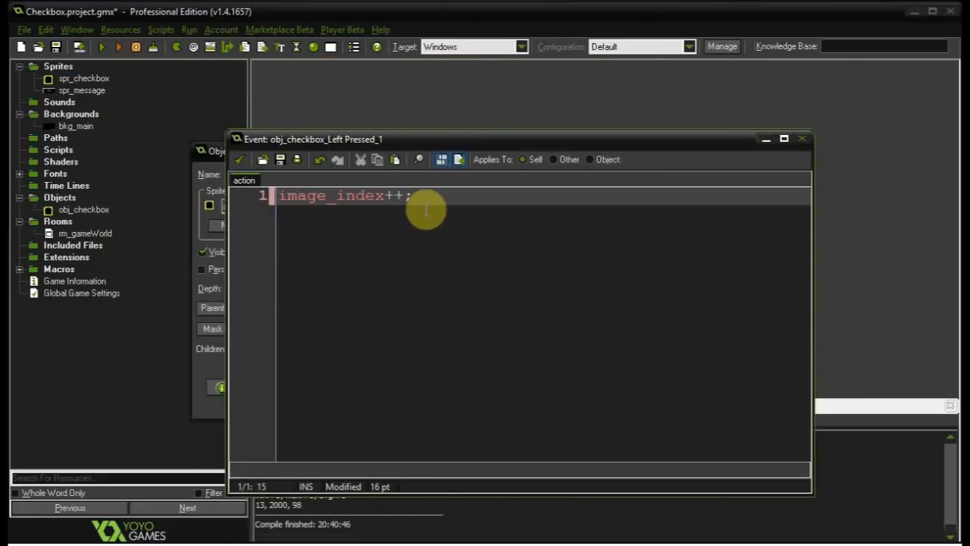
- Write checked = !checked; in the Left Pressed code
type("checke")
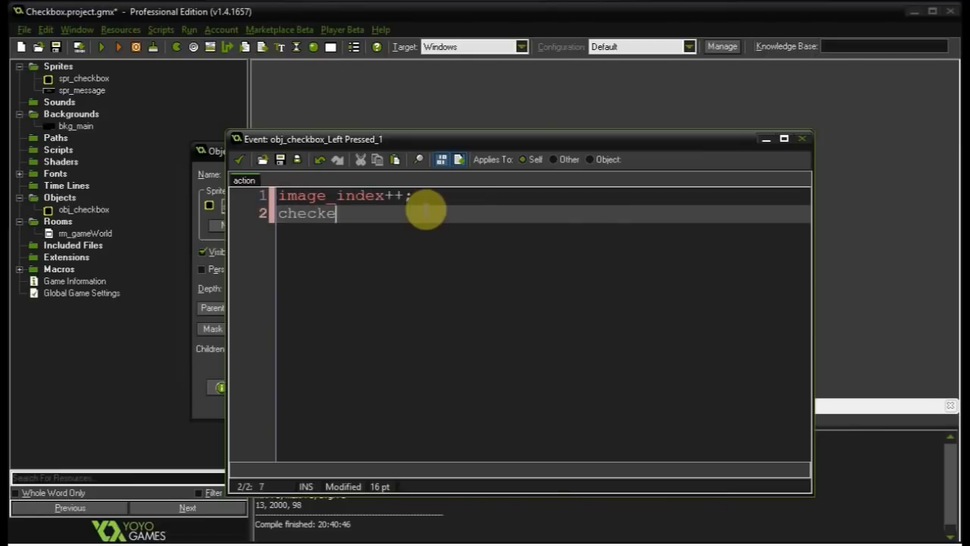
type("d = !")
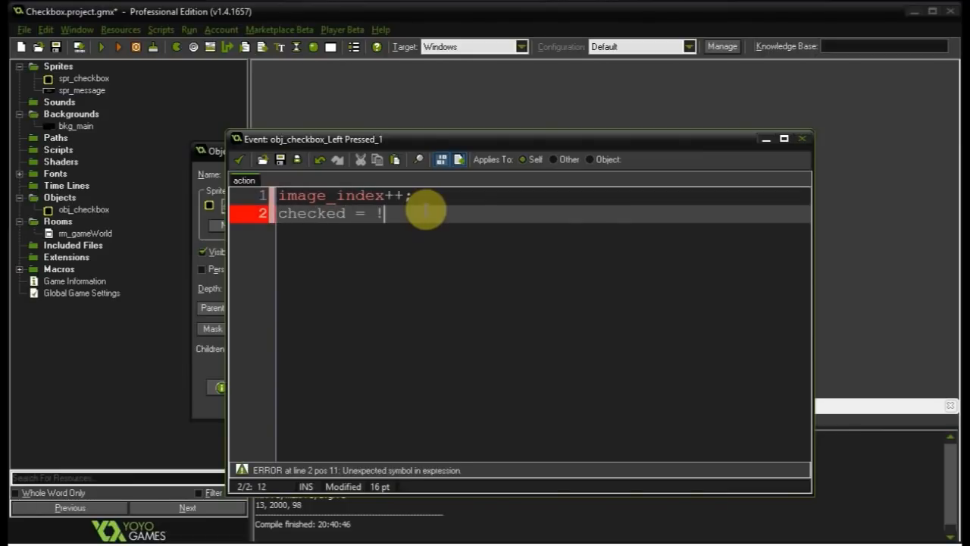
type("checked;")
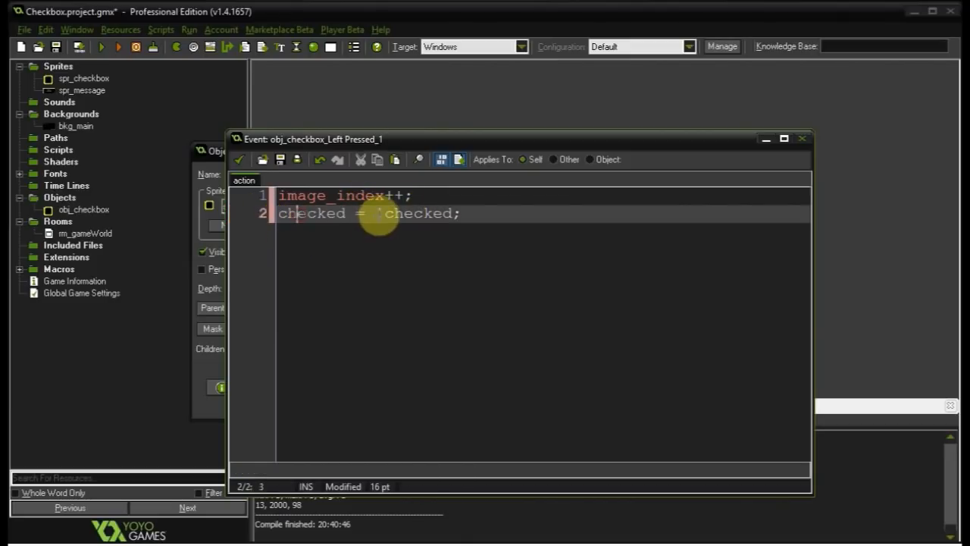
double_click(416, 213)
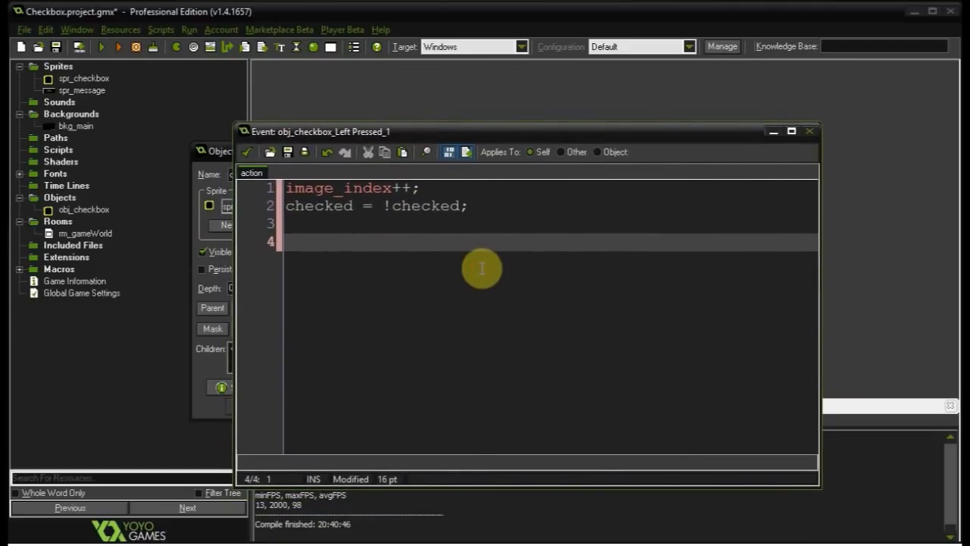
mouse_move(313, 216)
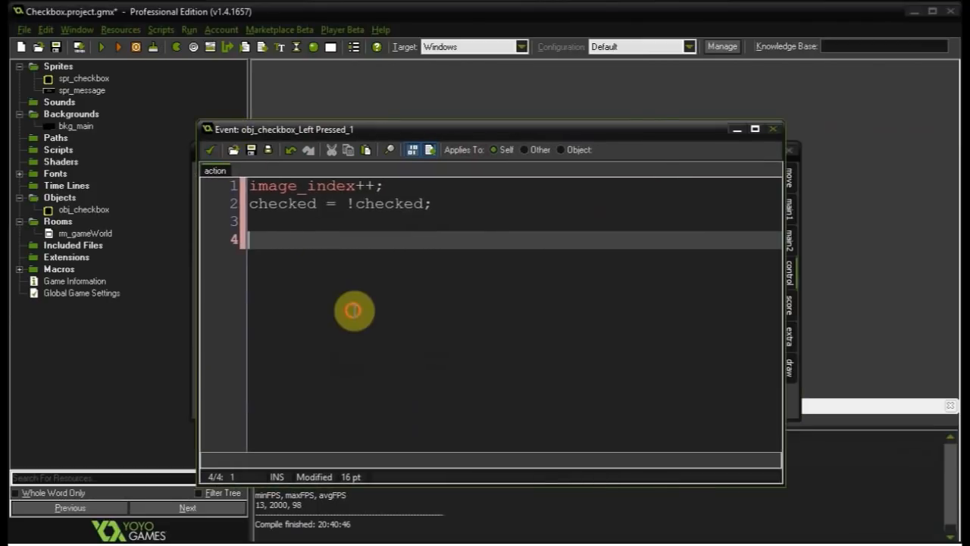
- Add with (messageInstanceId) { visible = other.checked; } with spacing lines
type("with (messageInstanceId")
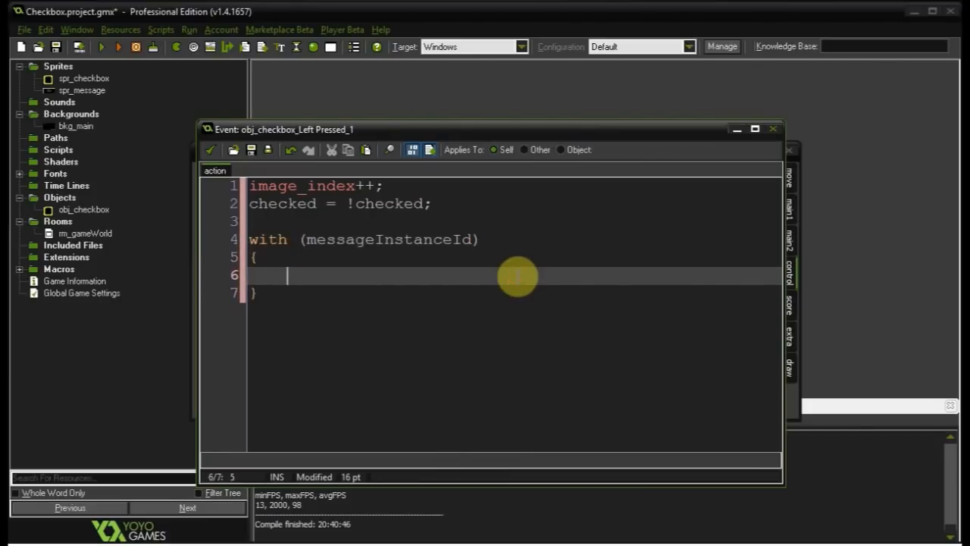
type("visible =")
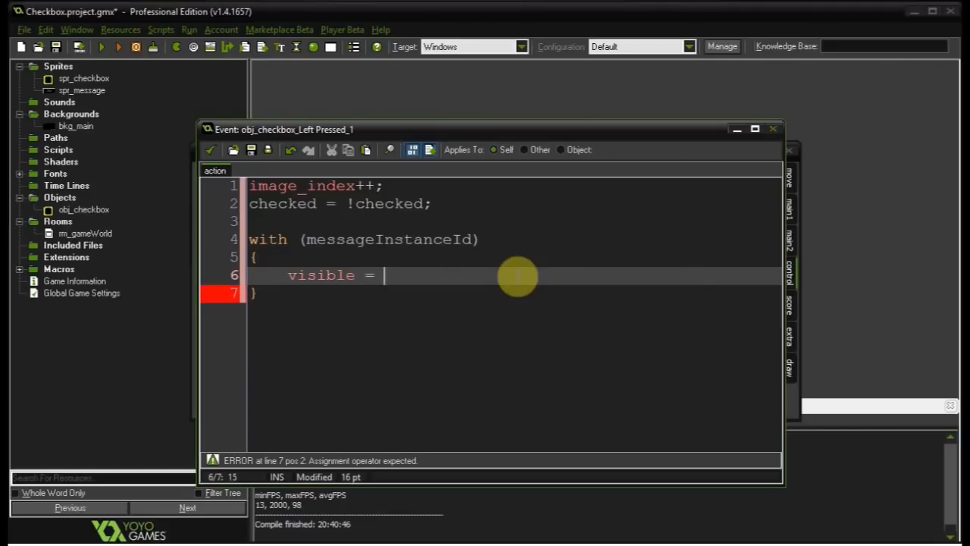
type("other.checked;")
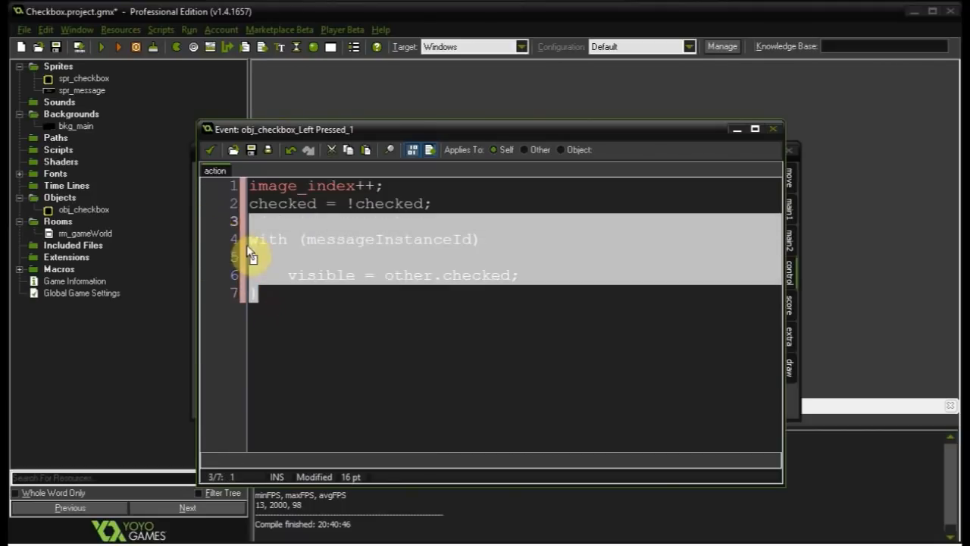
double_click(389, 239)
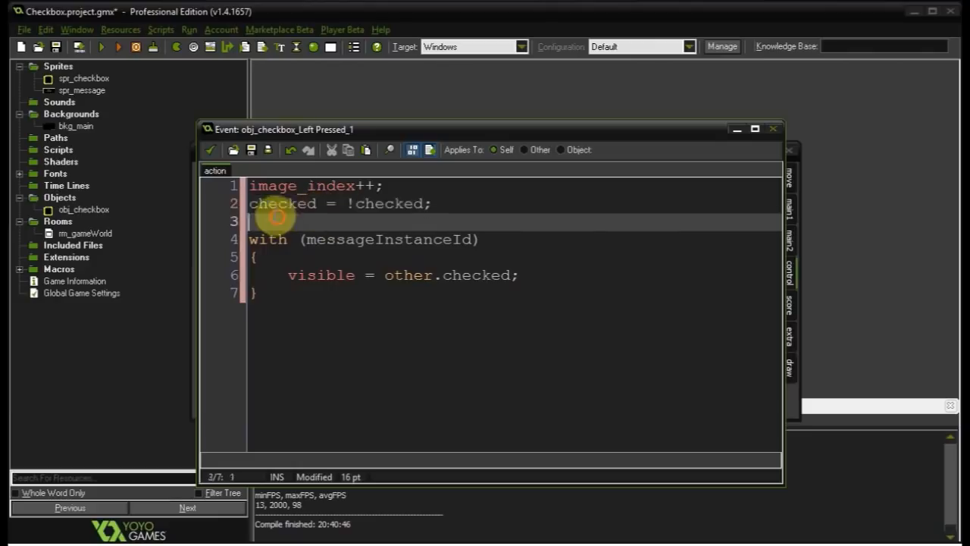
double_click(408, 275)
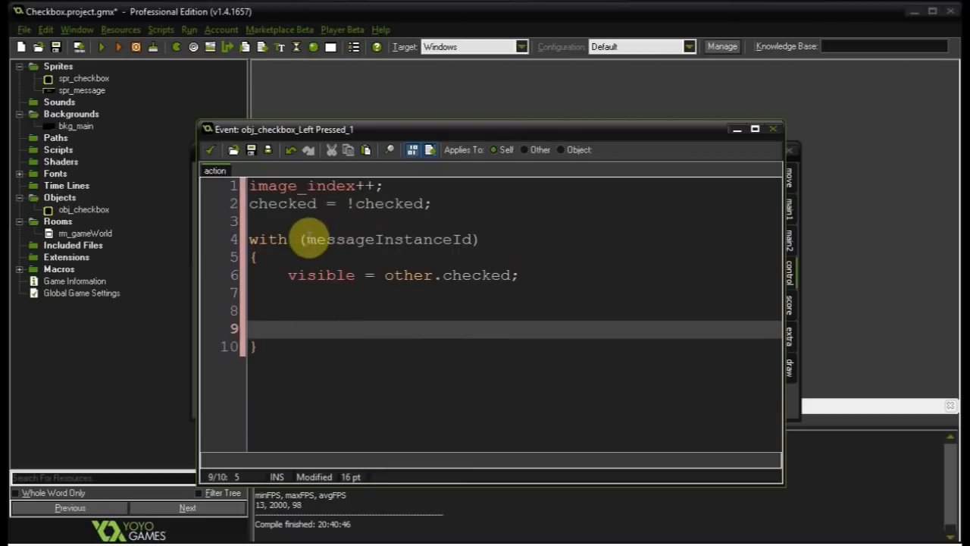
double_click(389, 239)
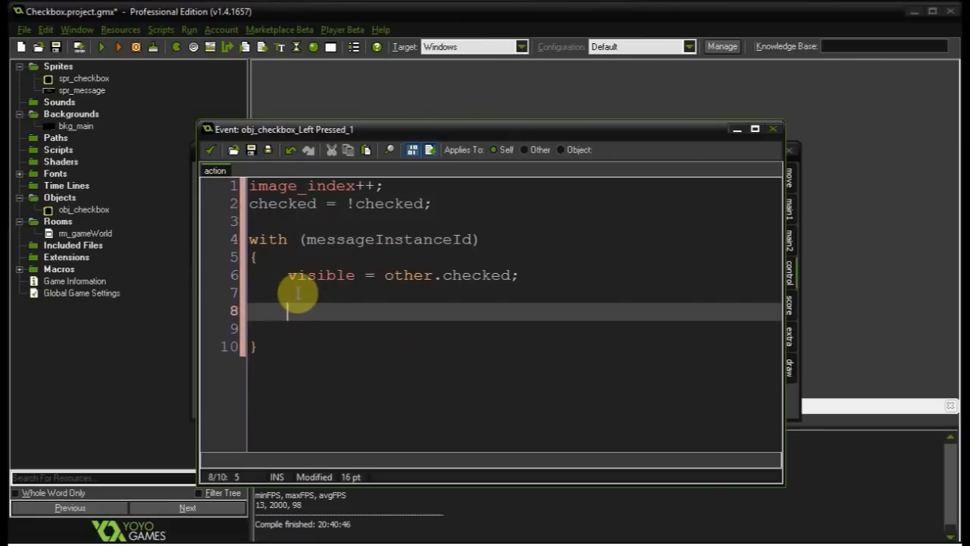
double_click(447, 274)
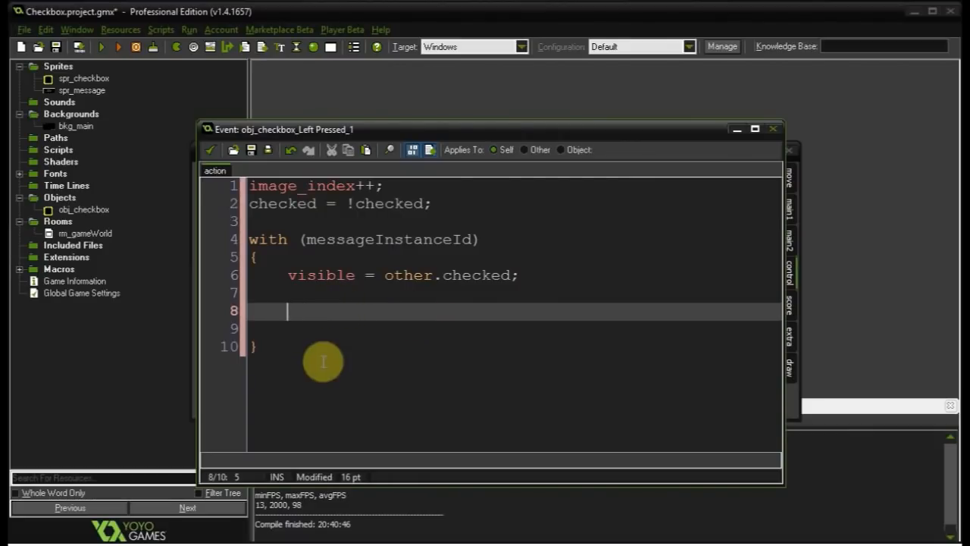
mouse_move(337, 329)
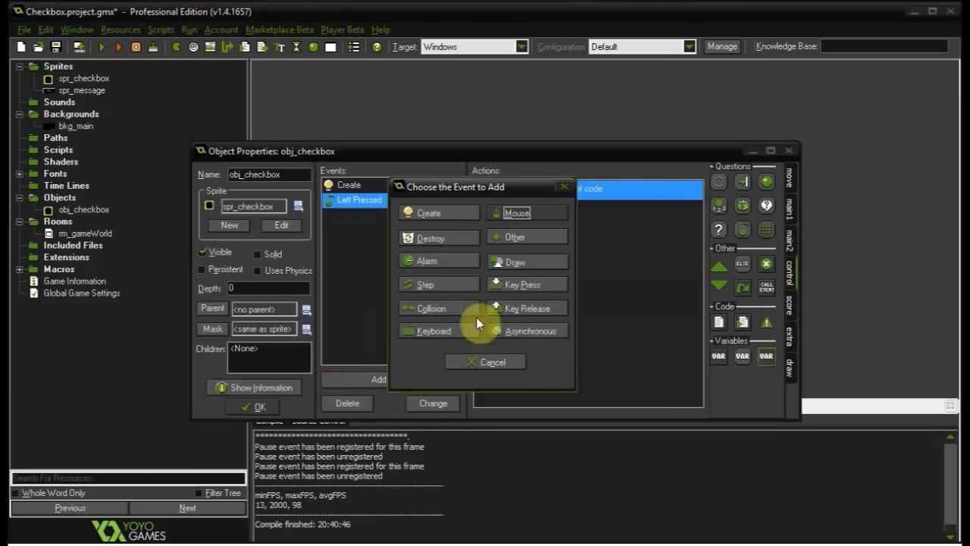
- Add a Draw event whose code calls draw_self and sets the draw colour to lime
left_click(514, 261)
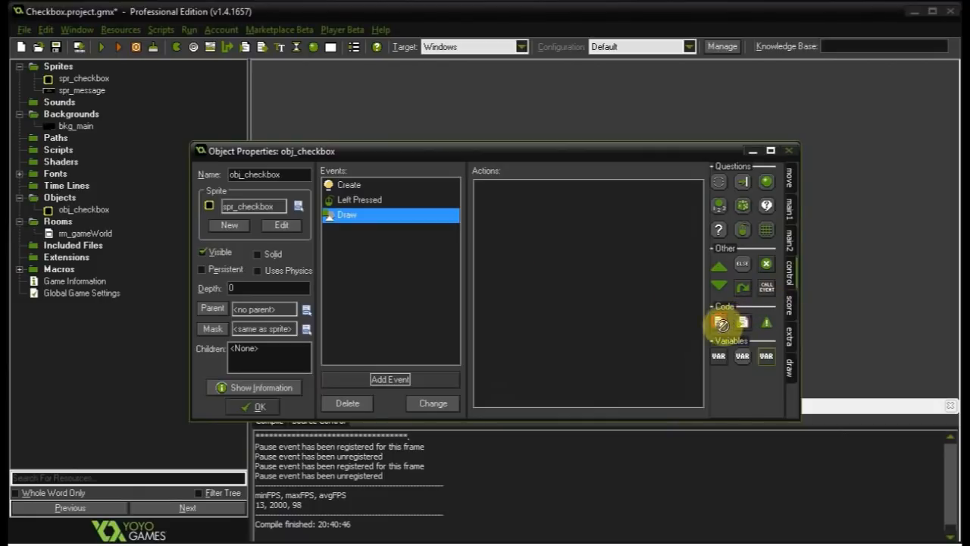
double_click(722, 322)
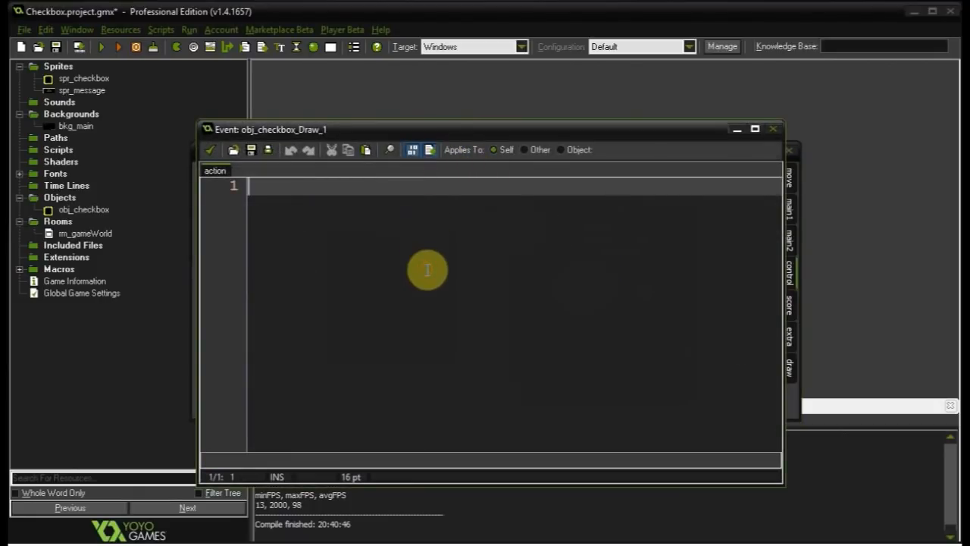
type("draw_self();")
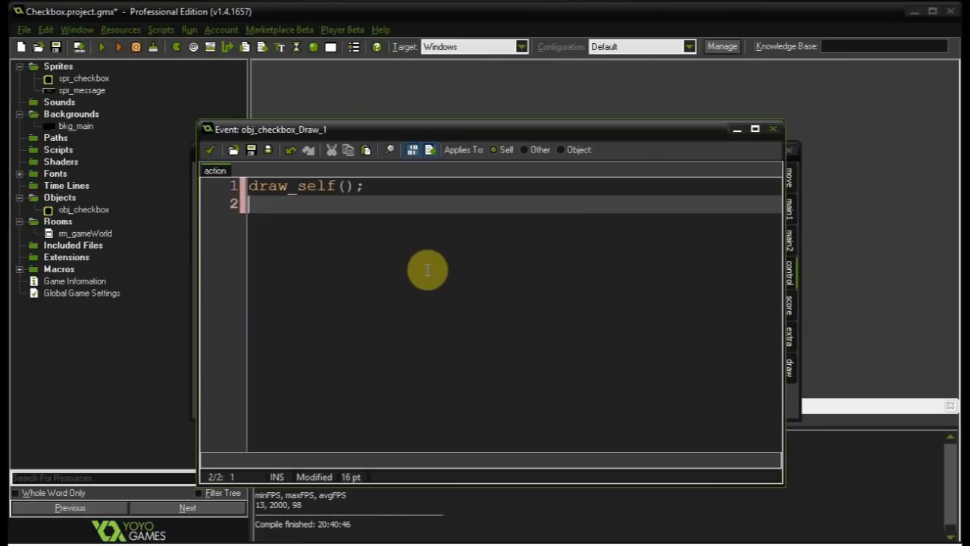
type("draw_set_font(")
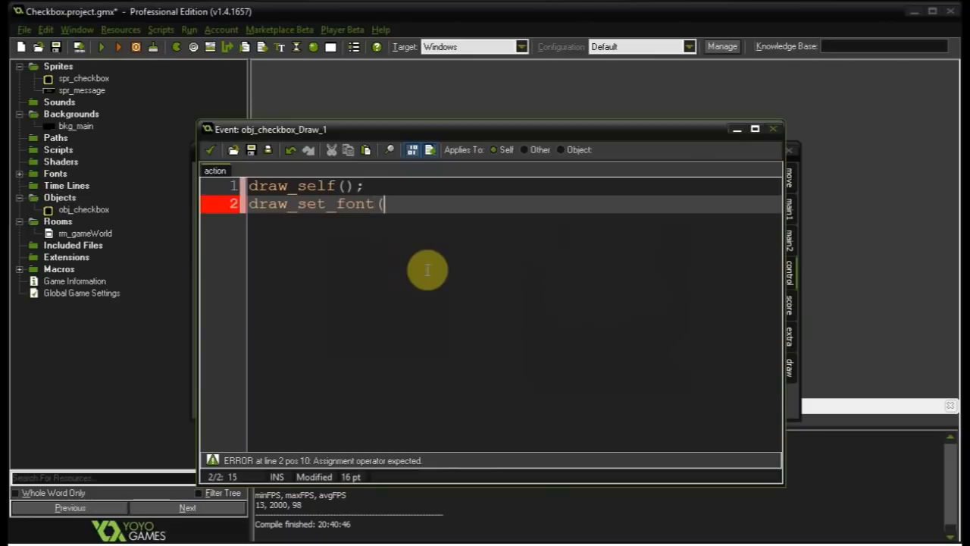
type("fnt_small);")
type("d")
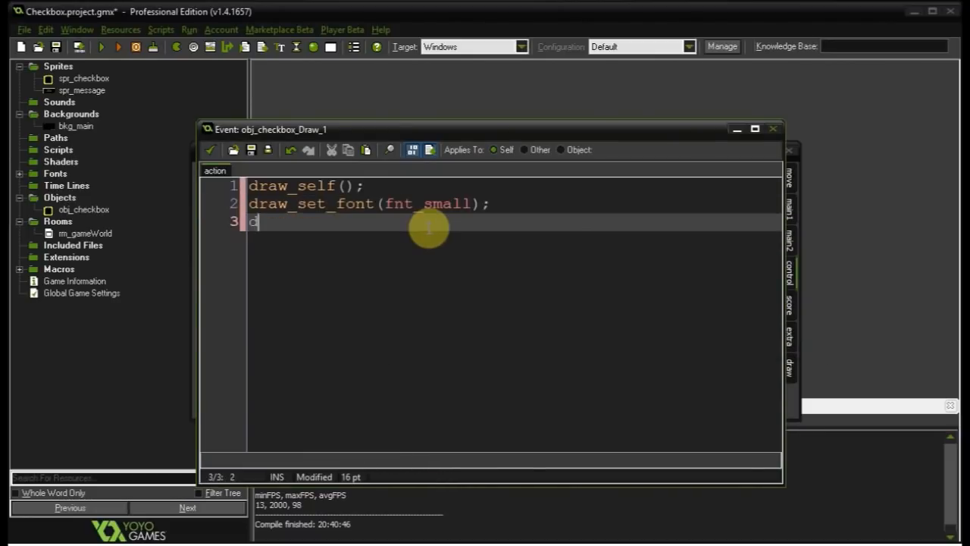
type("raw_se")
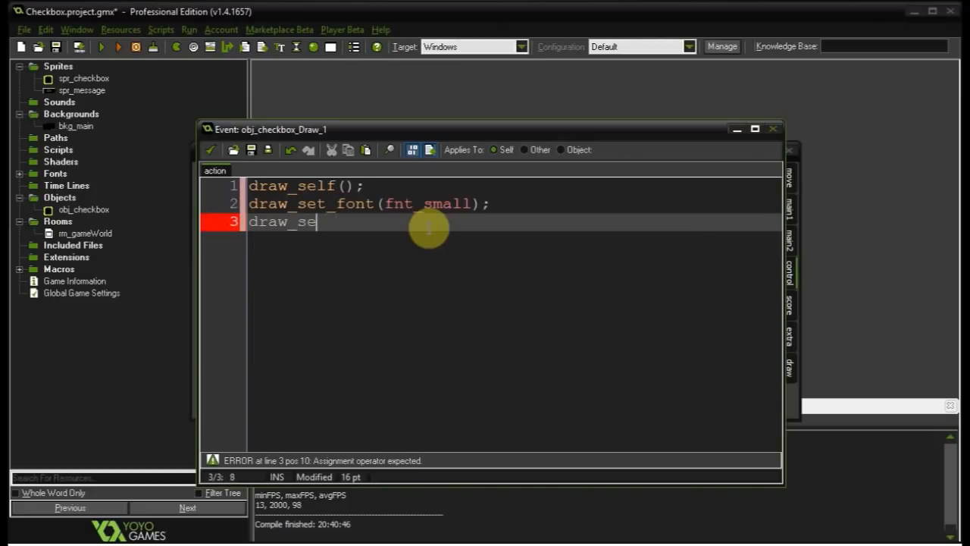
type("t_colo")
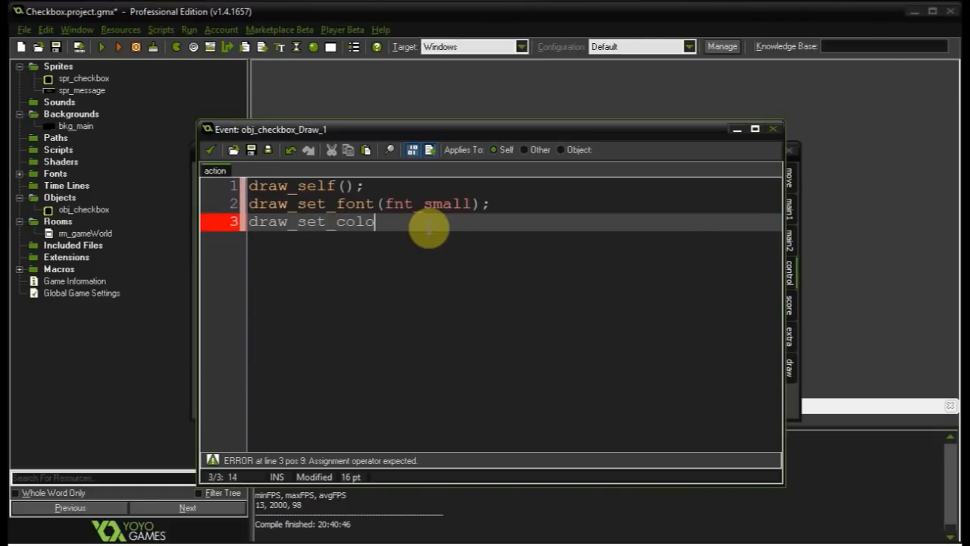
type("ur(sx")
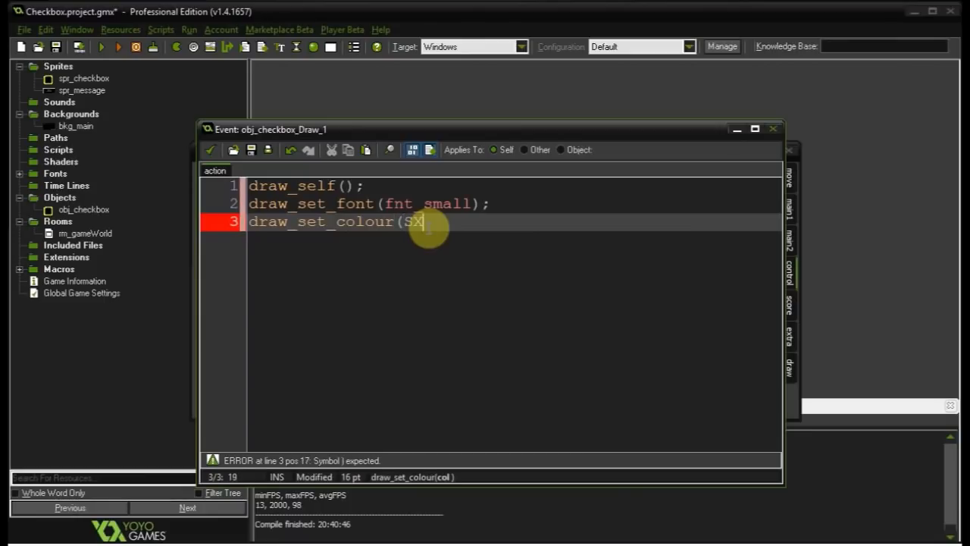
type("GAMESLIME")
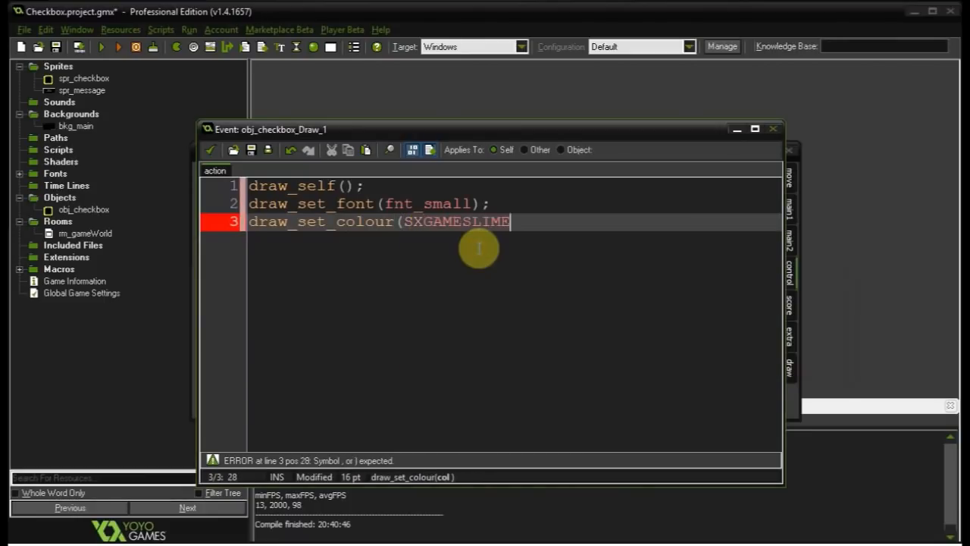
type(");")
type("draw_")
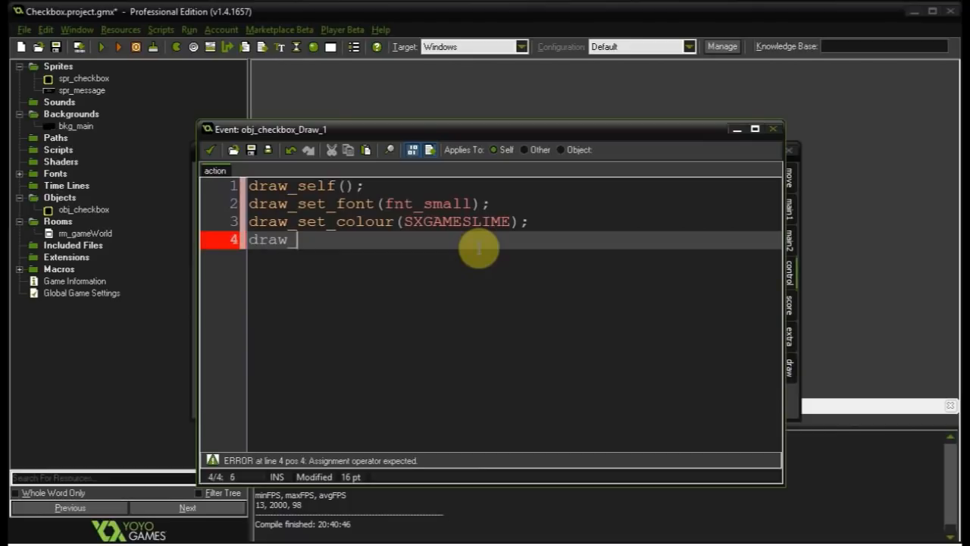
- Set the text horizontal alignment to fa_left
type("set_")
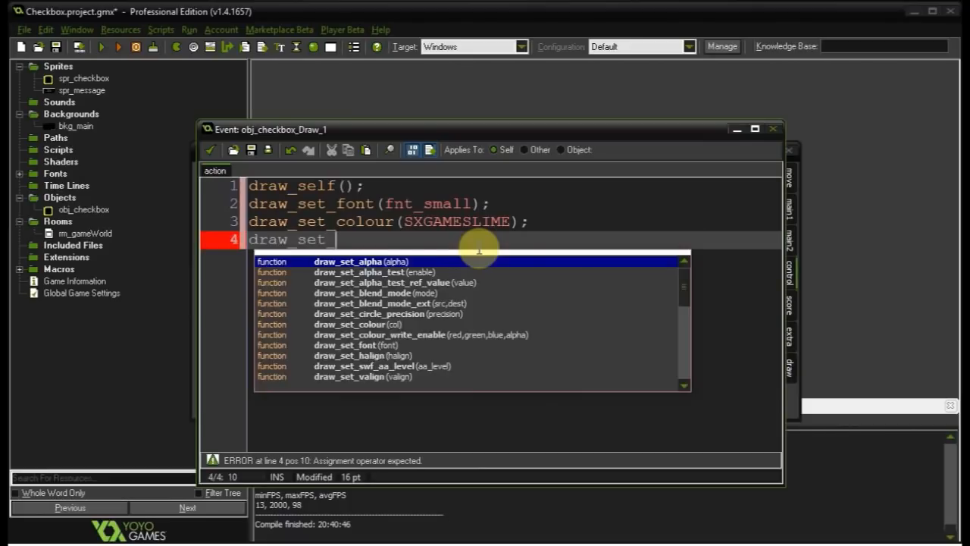
type("hasl")
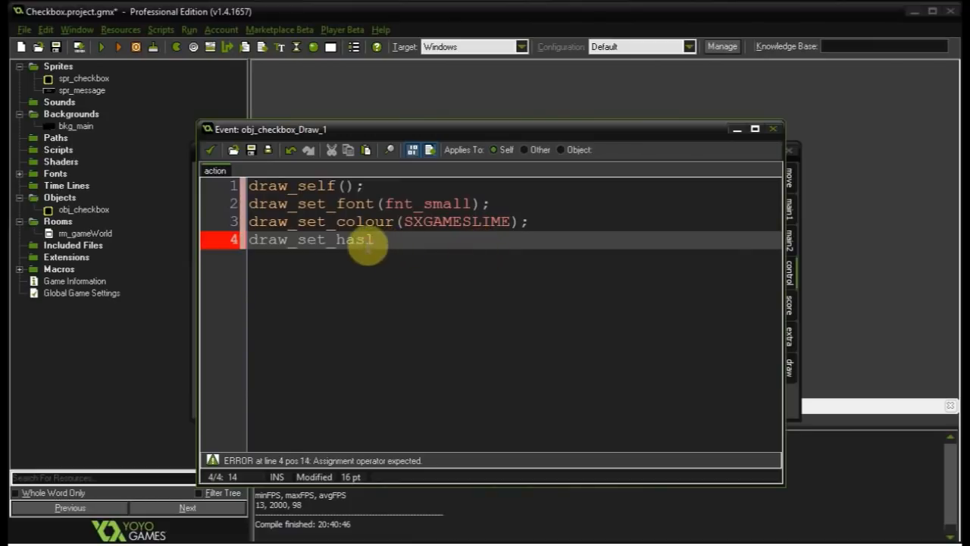
type("i")
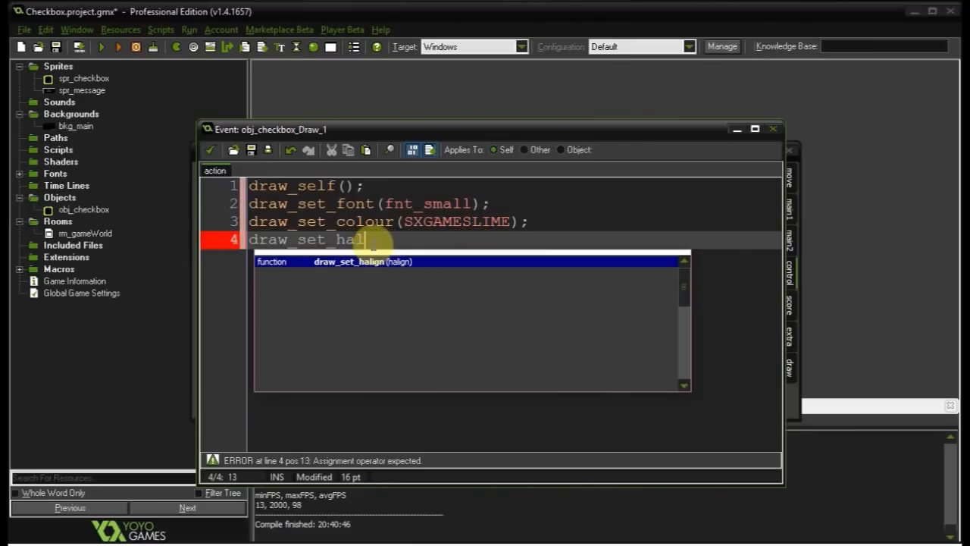
type("ign(")
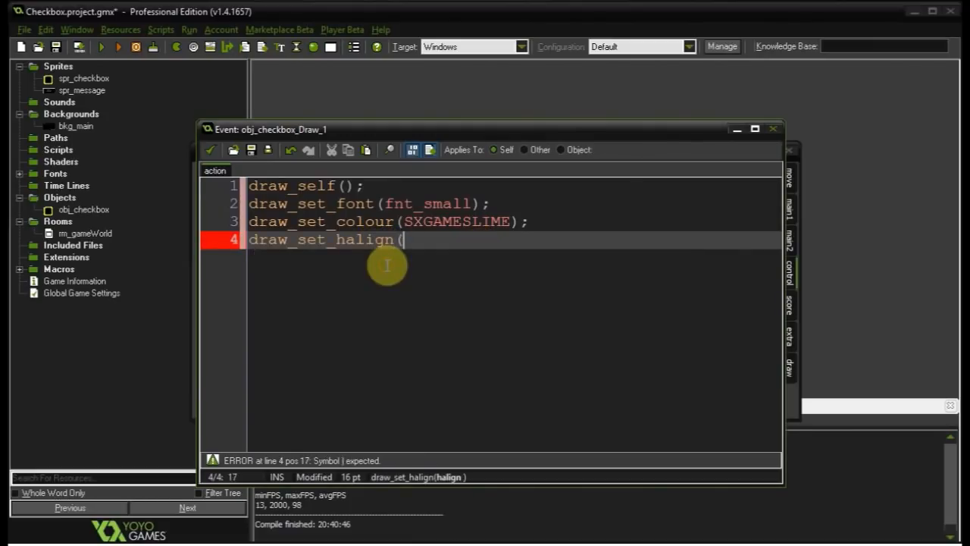
type("fa_l")
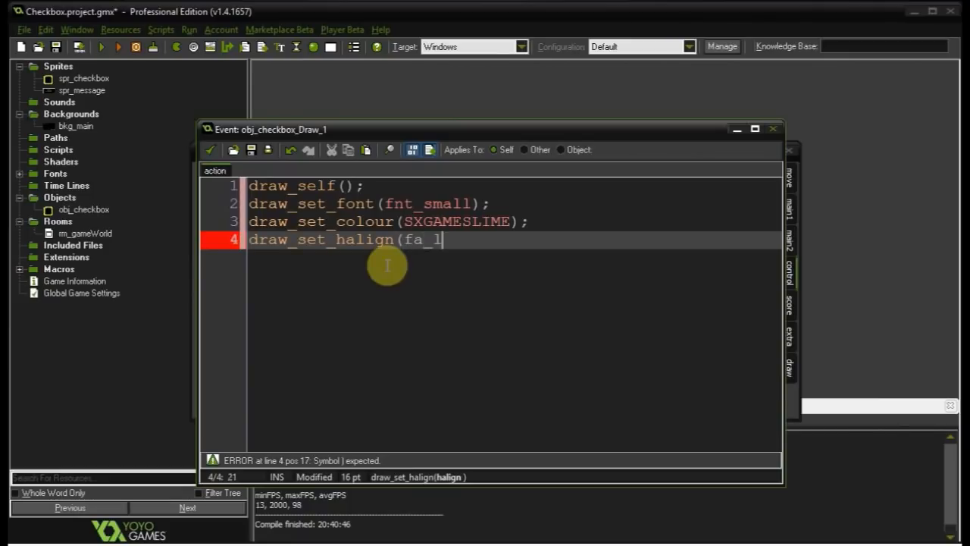
type("eft);")
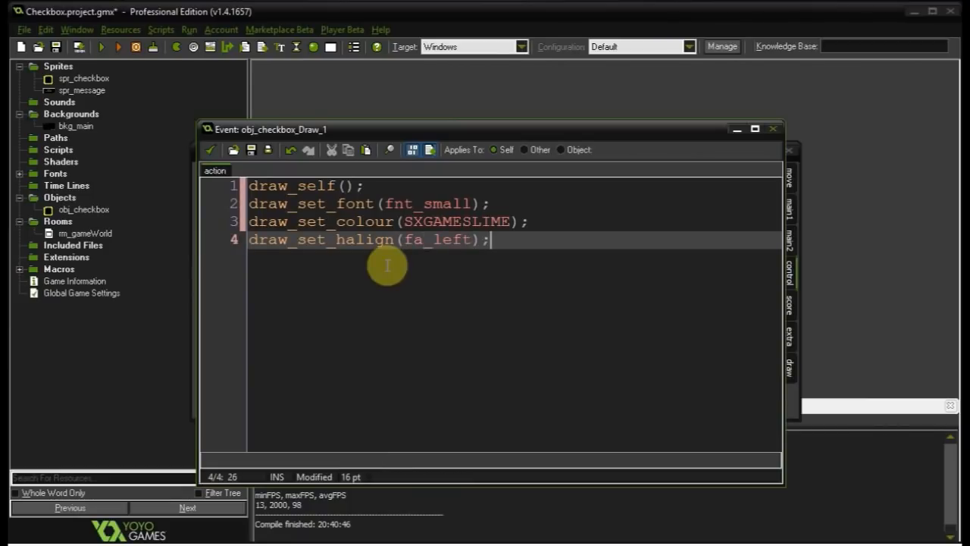
- Add draw_text(x + 50, y, string(checked)) to show the checked value
type("d")
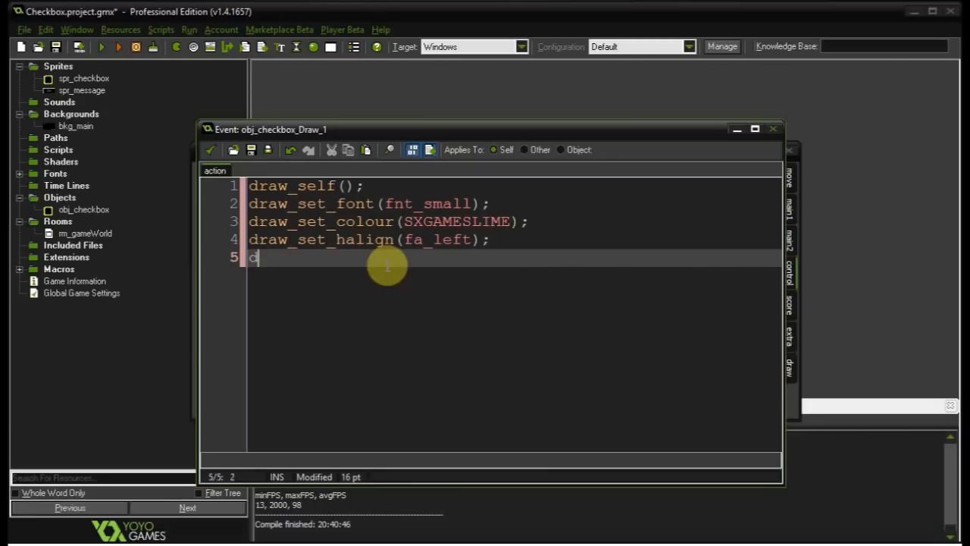
type("raw-text(x);")
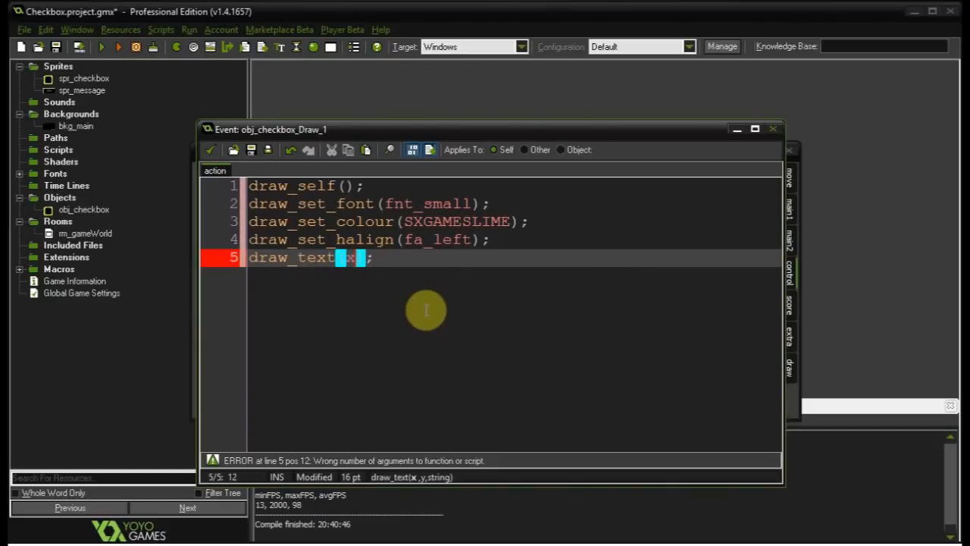
type("+50")
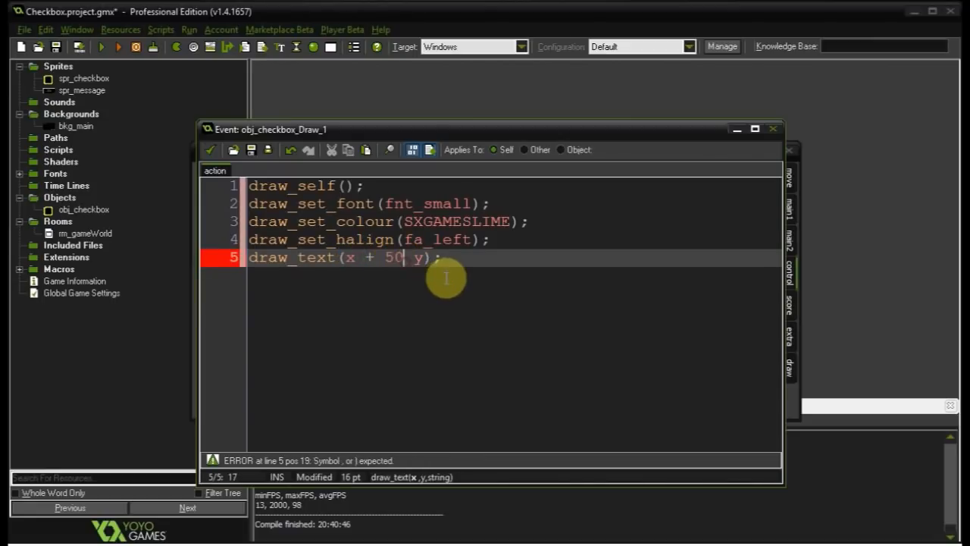
type(", string(")
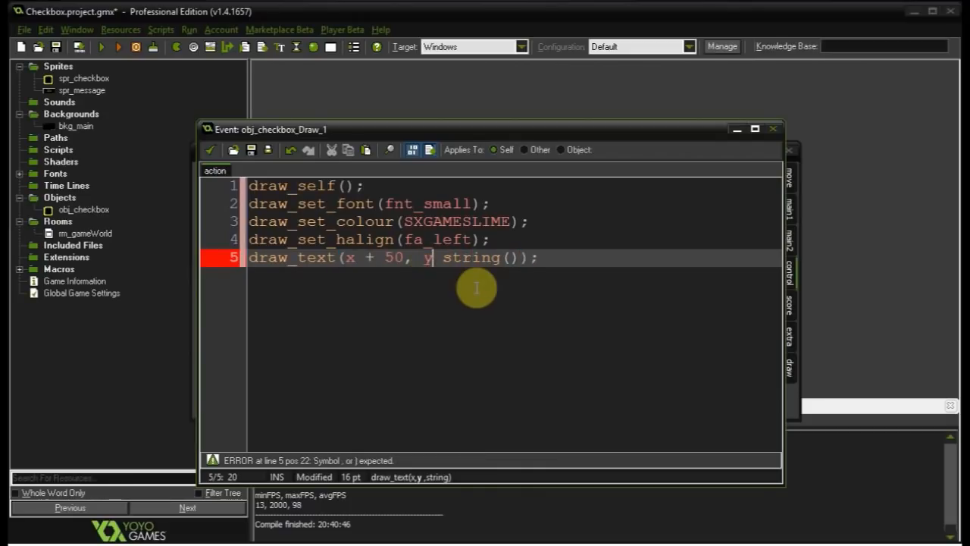
type(",checked")
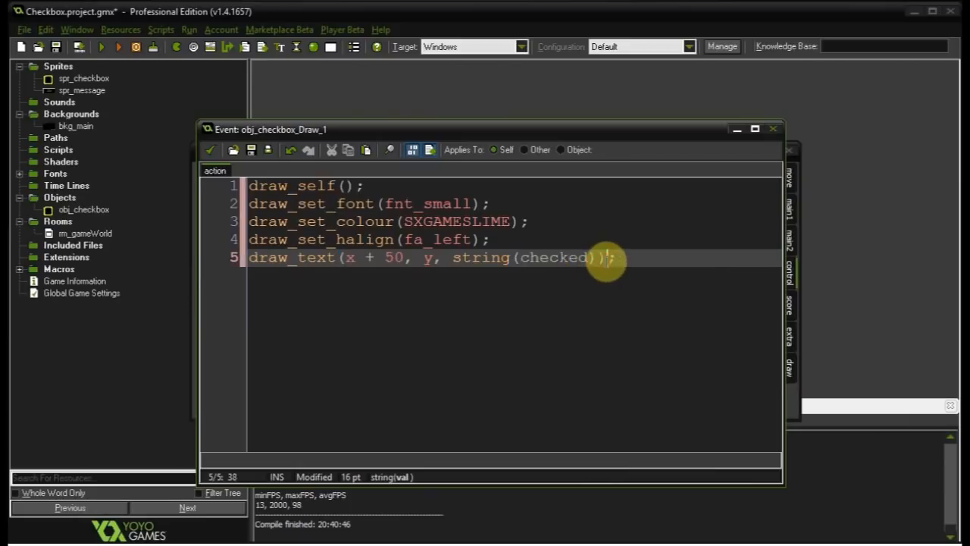
double_click(553, 258)
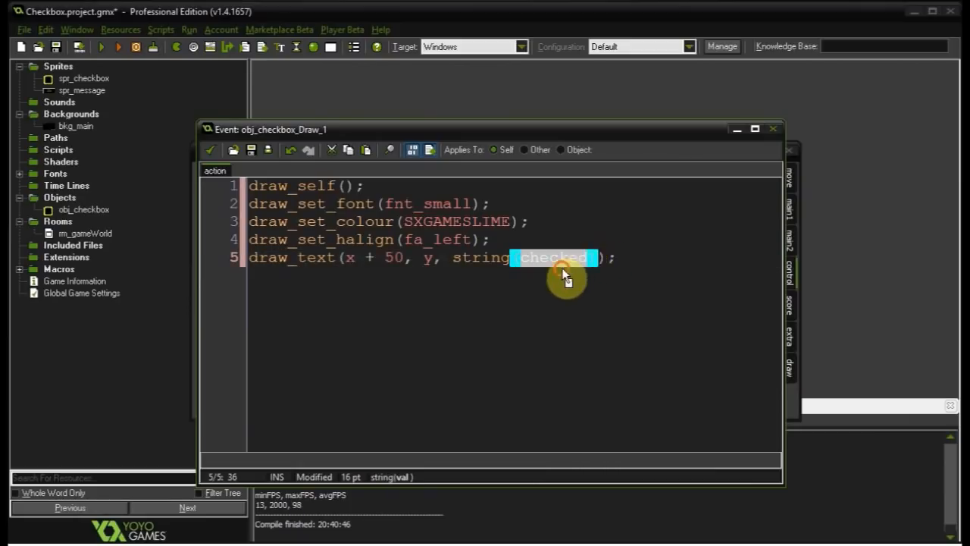
left_click(564, 257)
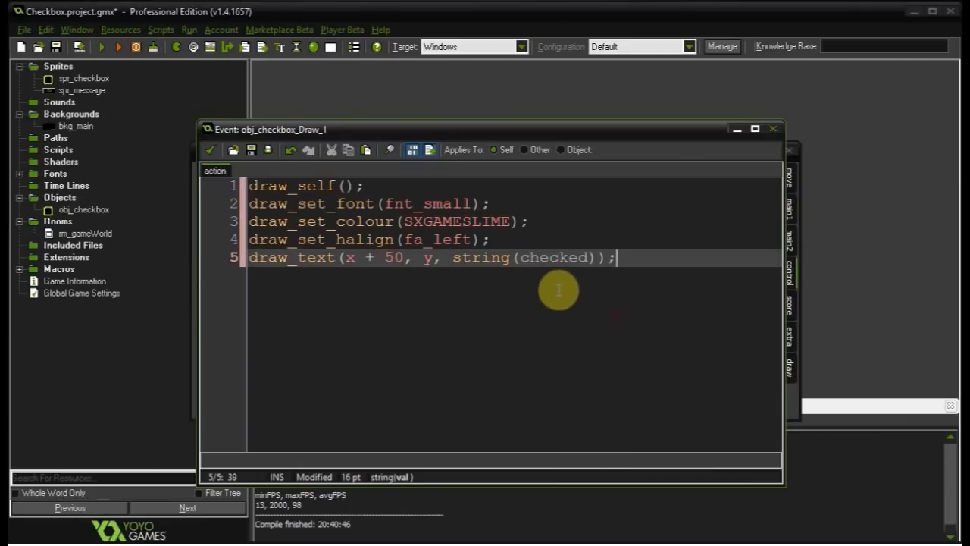
double_click(554, 257)
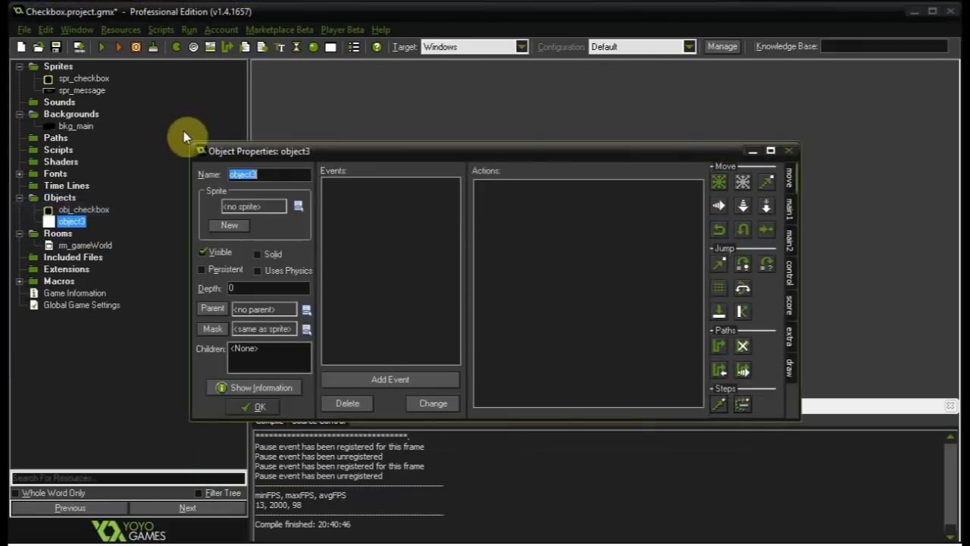
- Name the new object obj_message, then review obj_checkbox's Left Pressed and Create code
type("obj_message")
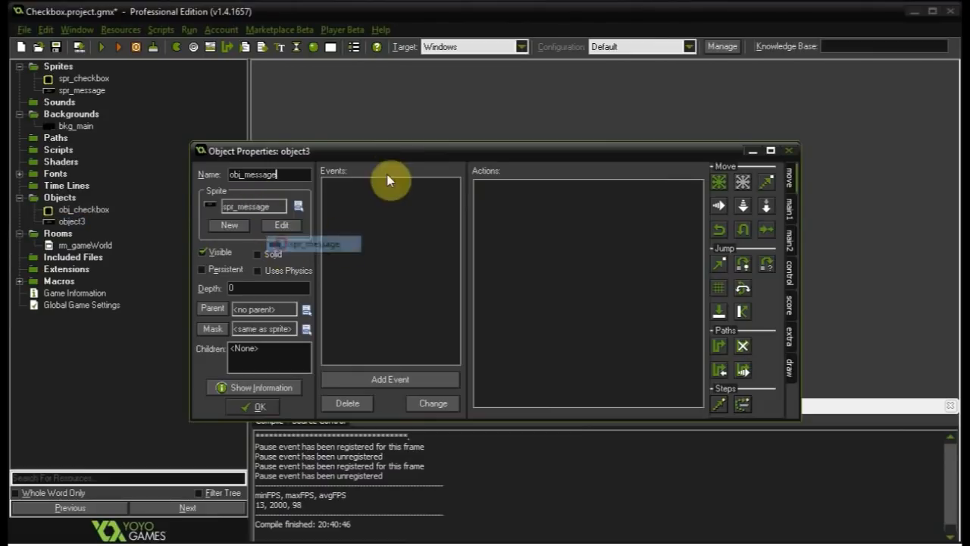
left_click(260, 406)
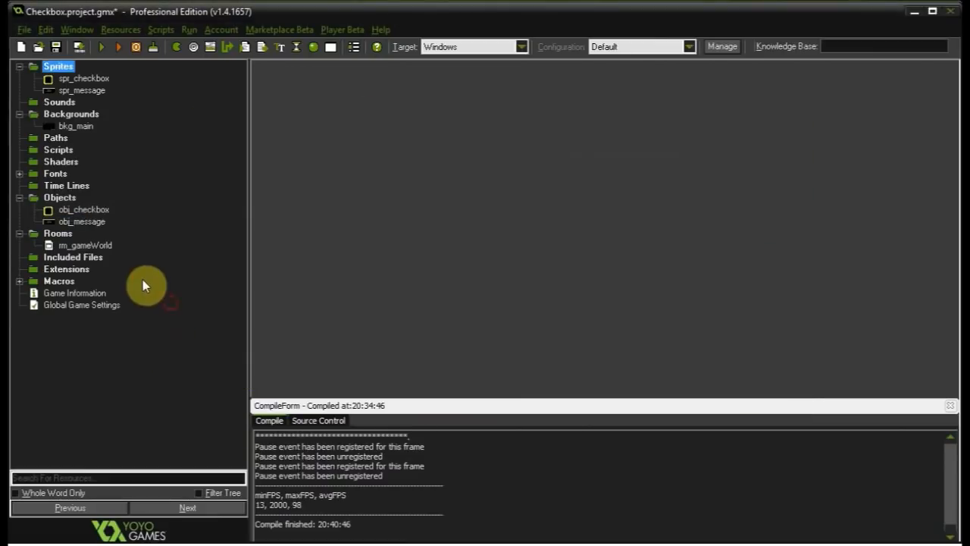
double_click(83, 209)
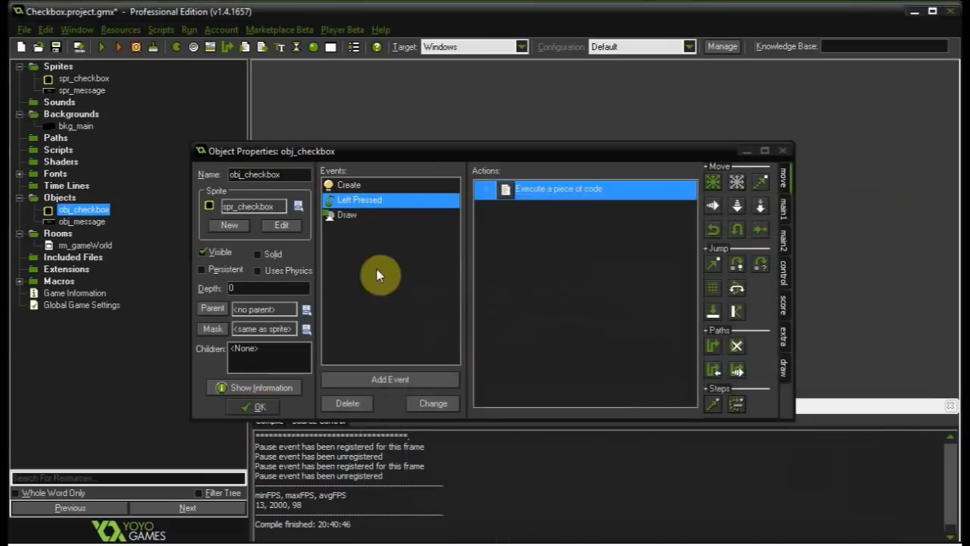
double_click(558, 189)
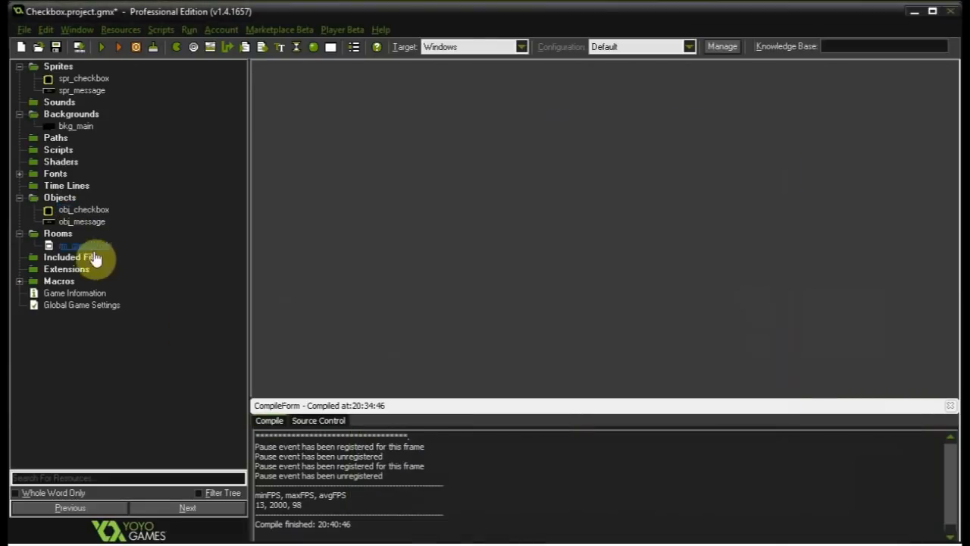
double_click(82, 221)
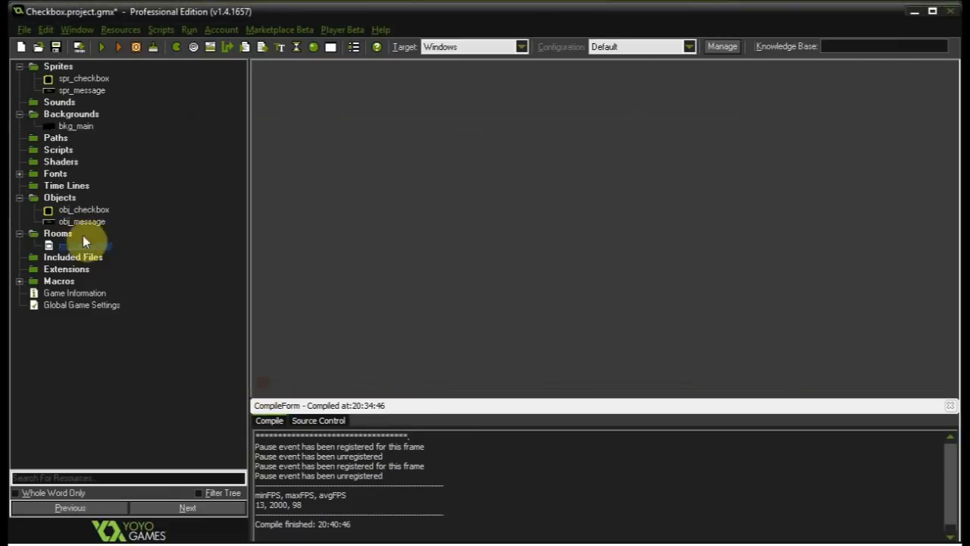
double_click(83, 210)
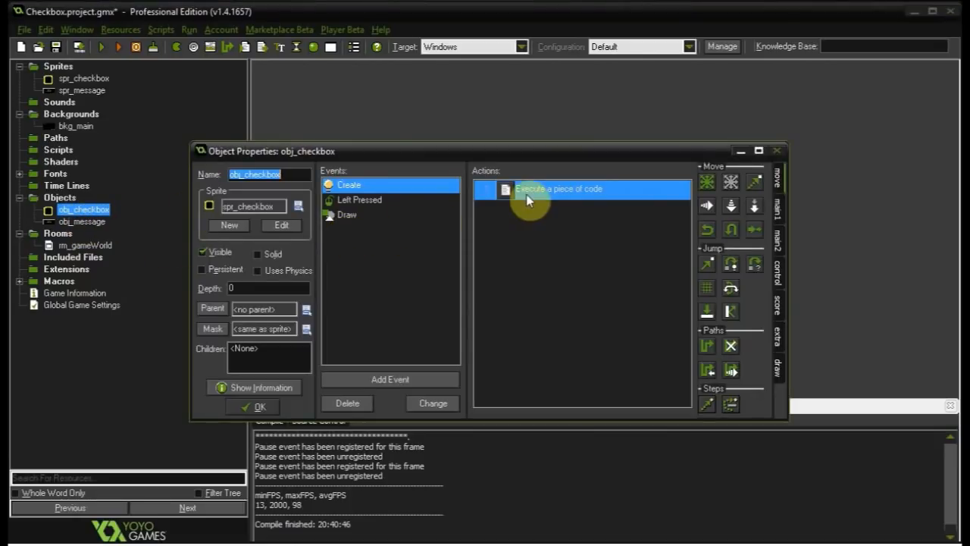
double_click(558, 188)
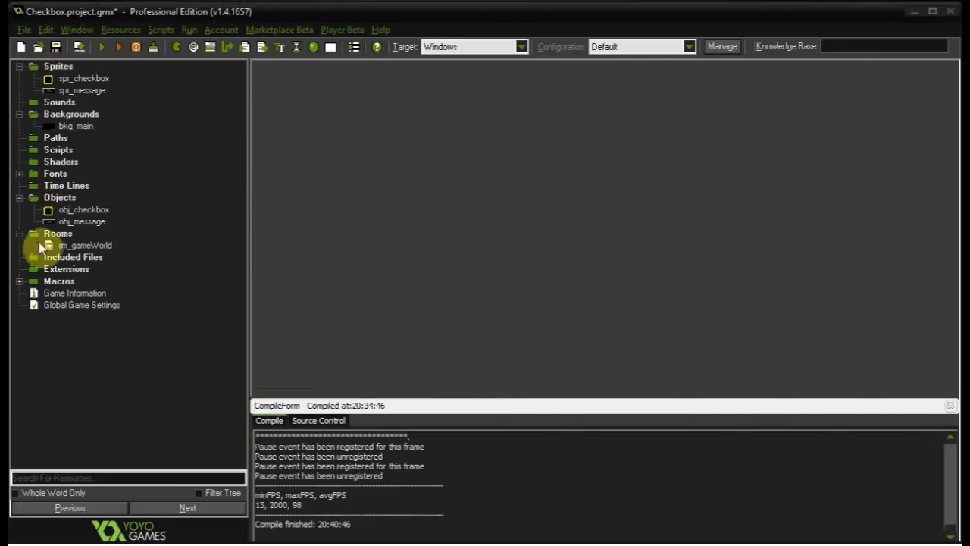
- Open rm_gameWorld and place two obj_checkbox instances below the TOGGLE THESE arrow
double_click(85, 245)
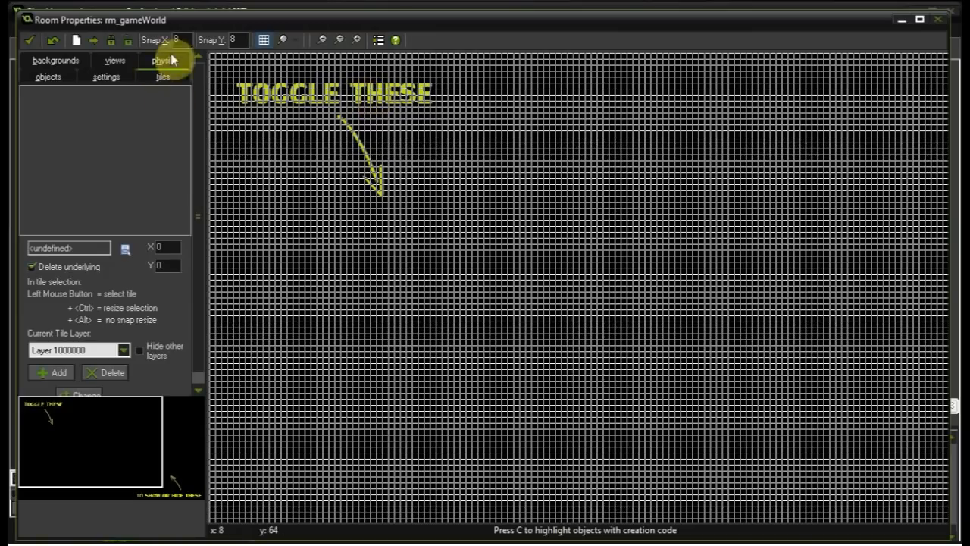
left_click(48, 77)
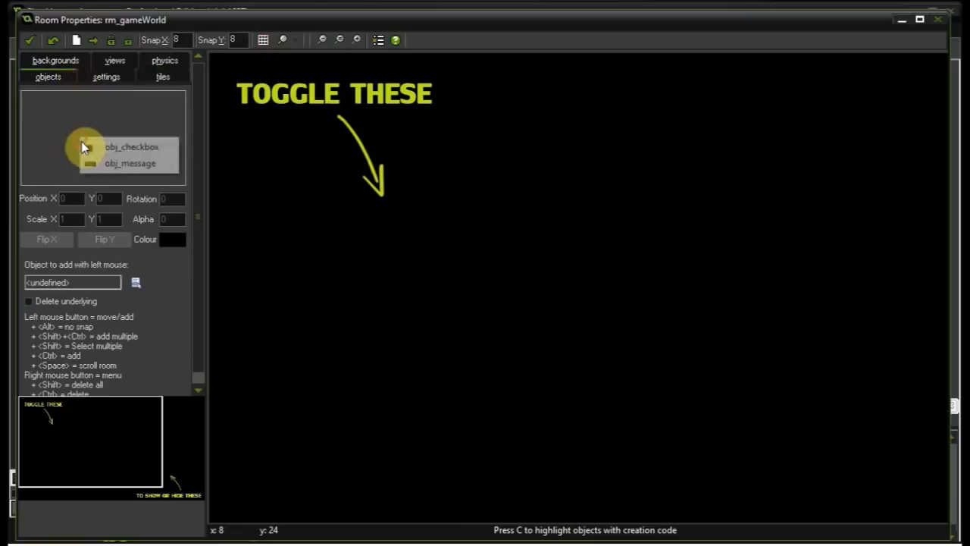
left_click(382, 224)
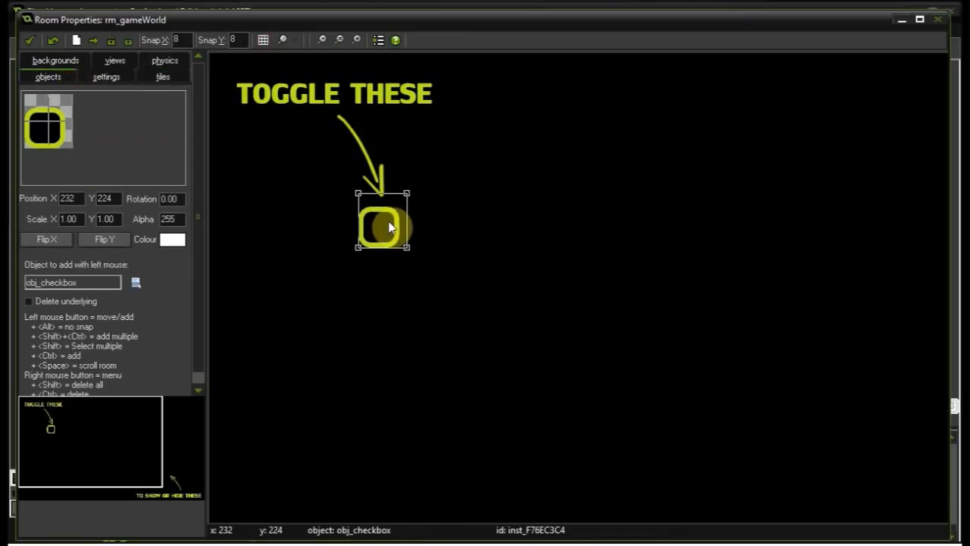
left_click_drag(383, 223, 394, 421)
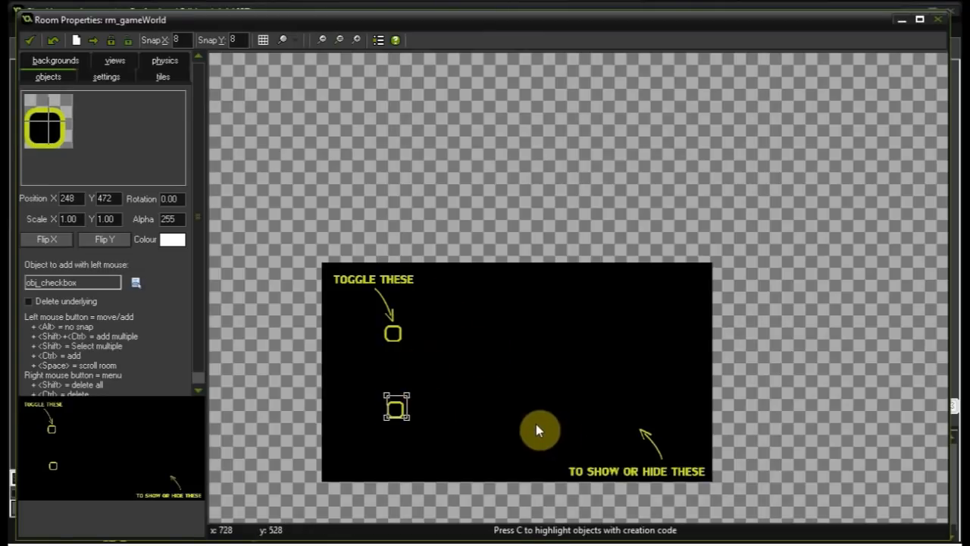
left_click_drag(540, 430, 534, 329)
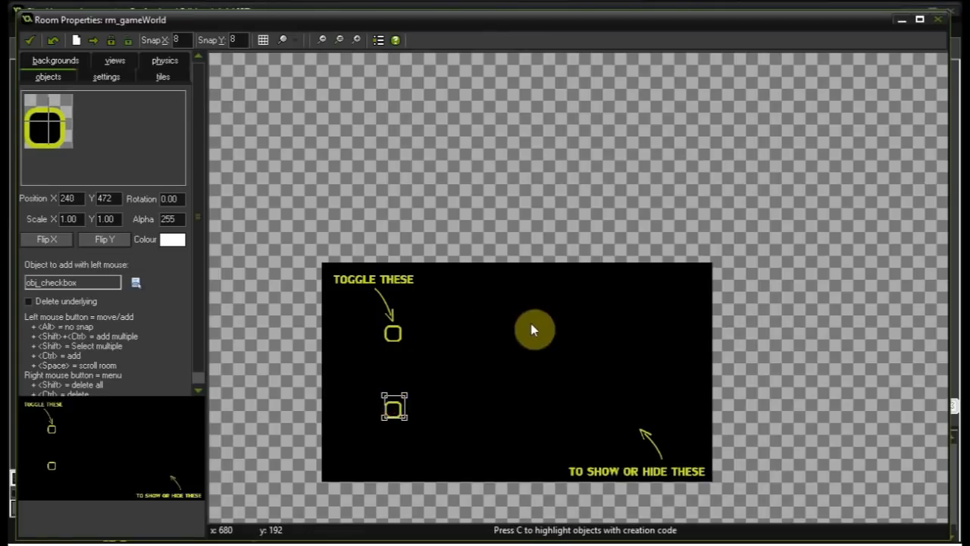
mouse_move(507, 335)
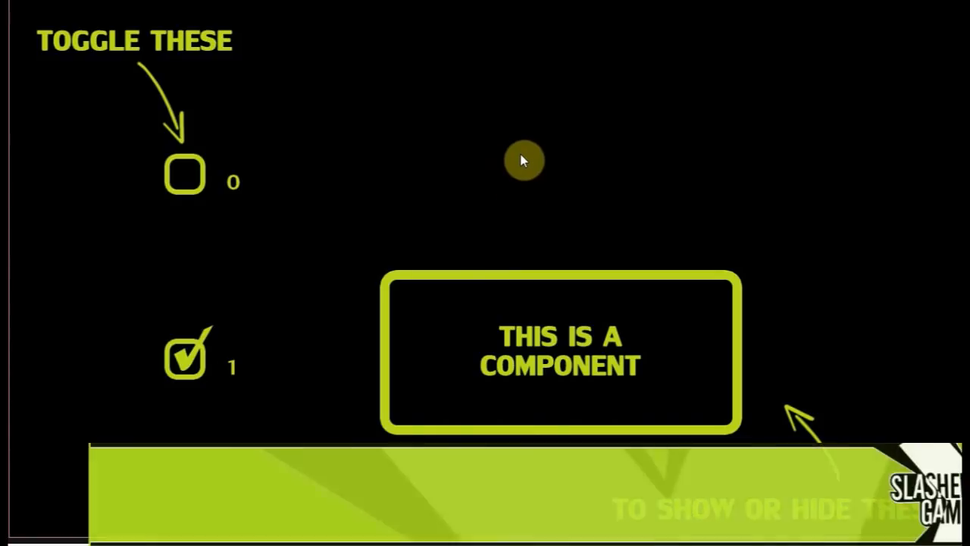
- In the running game, tick the top checkbox so it reads 1
left_click(186, 175)
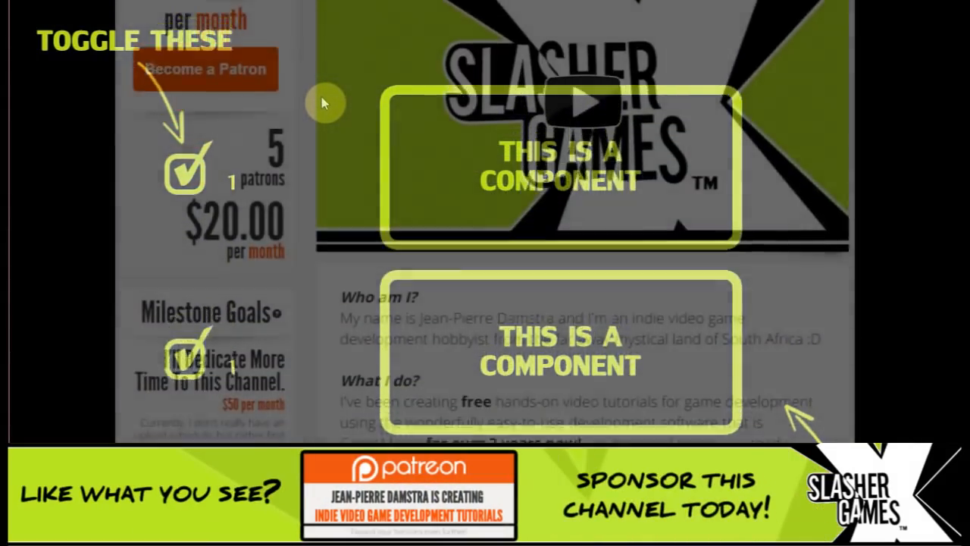
scroll("down", 3)
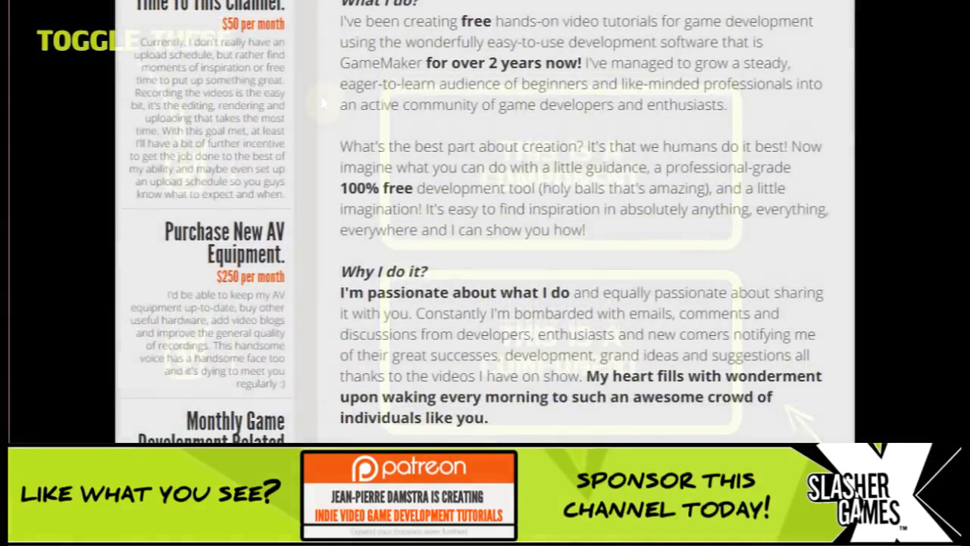
scroll("down", 3)
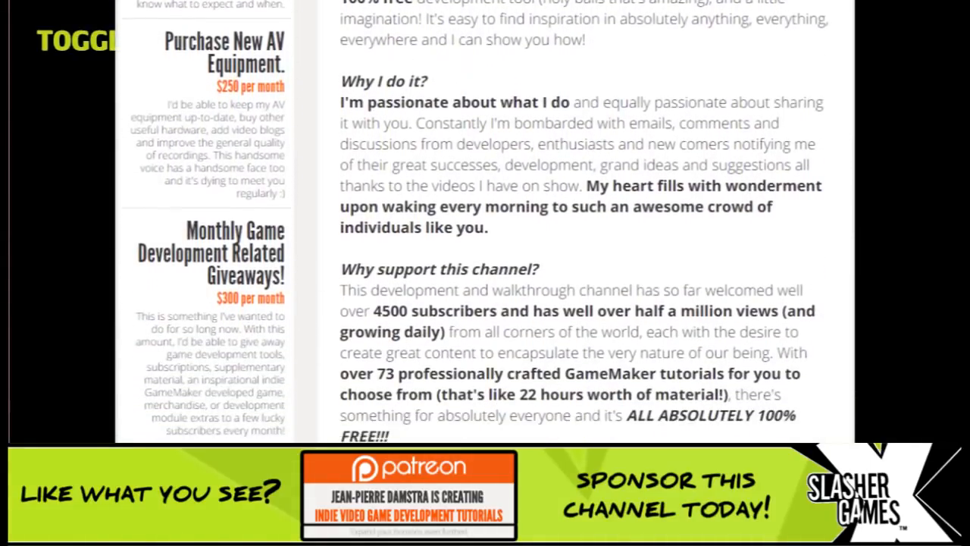
scroll("down", 3)
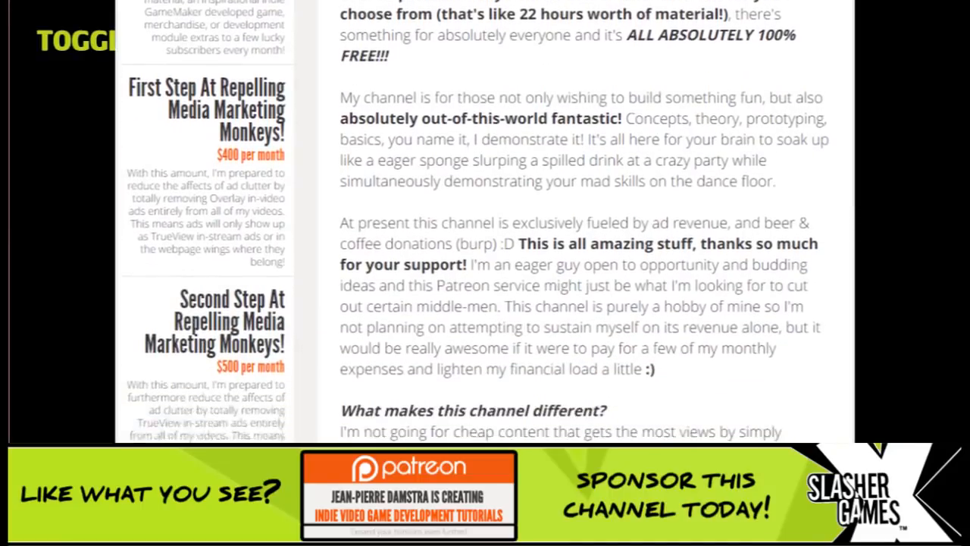
scroll("down", 3)
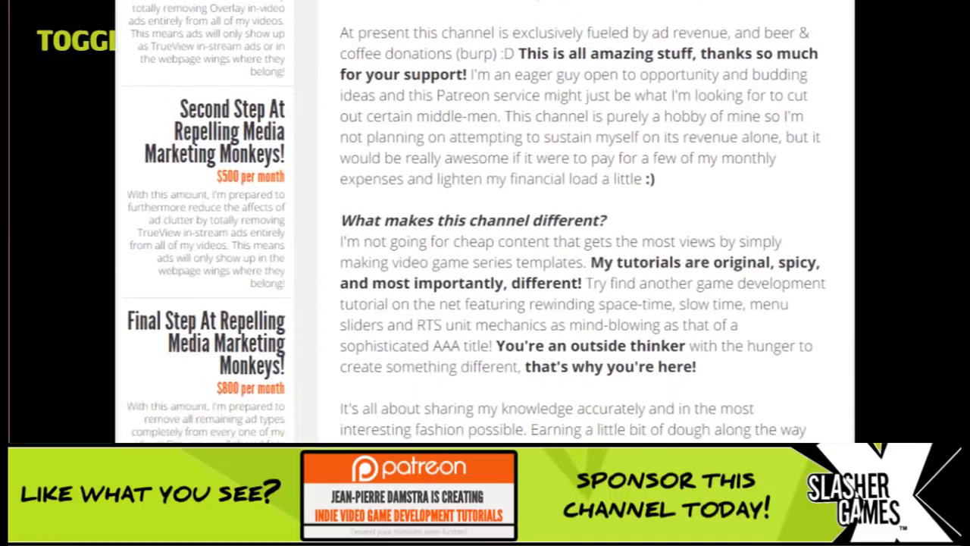
scroll("down", 3)
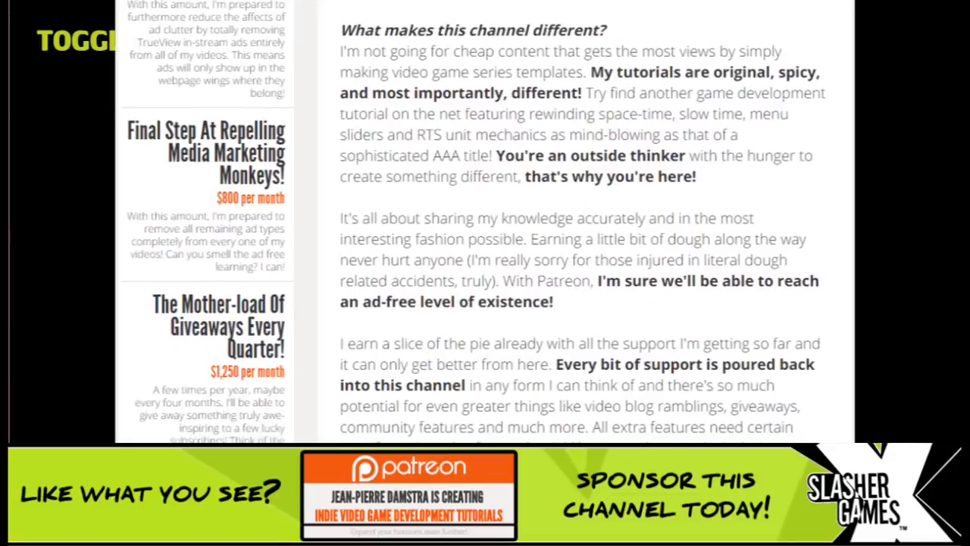
scroll("down", 3)
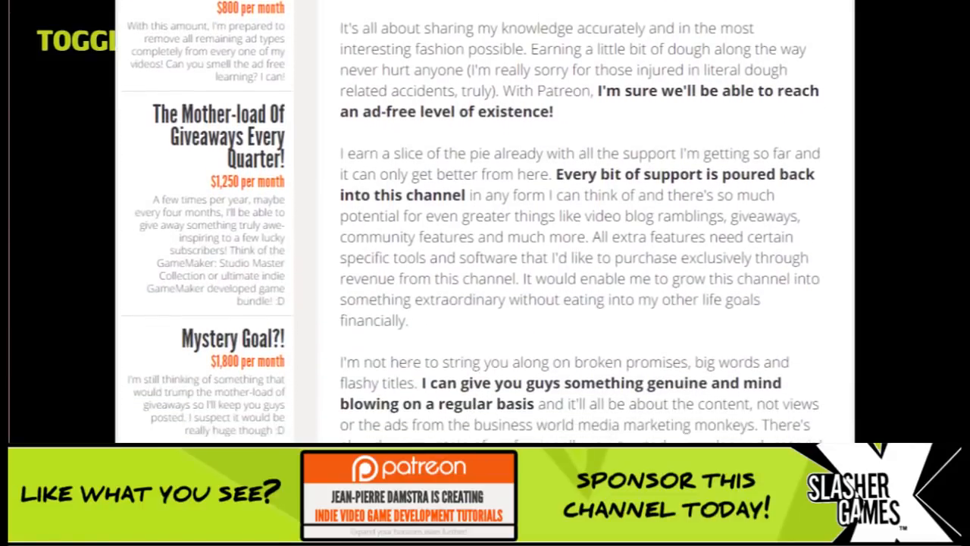
scroll("down", 3)
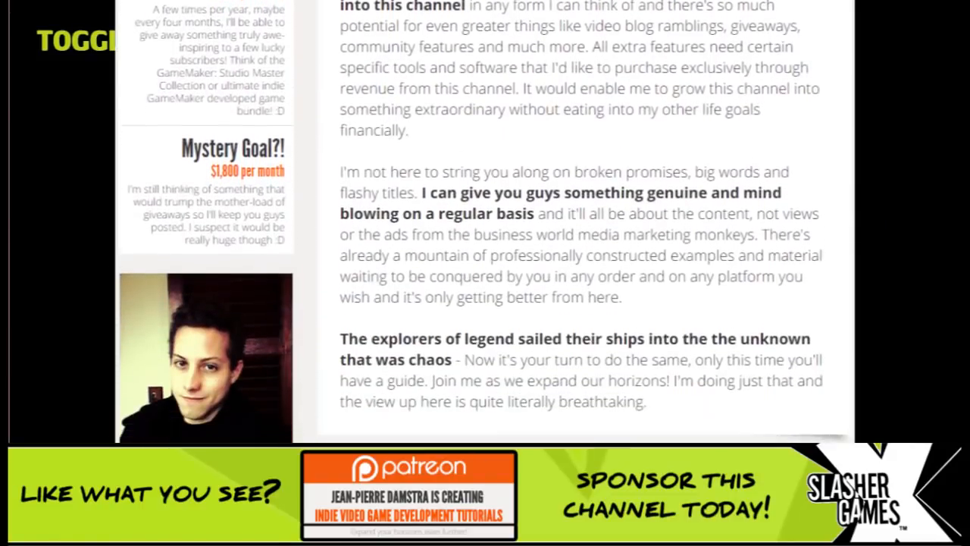
scroll("down", 3)
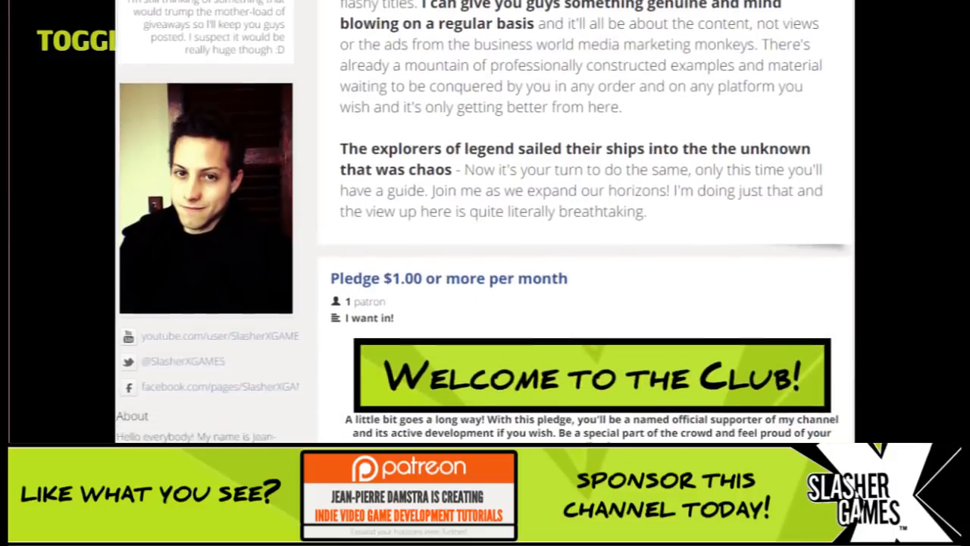